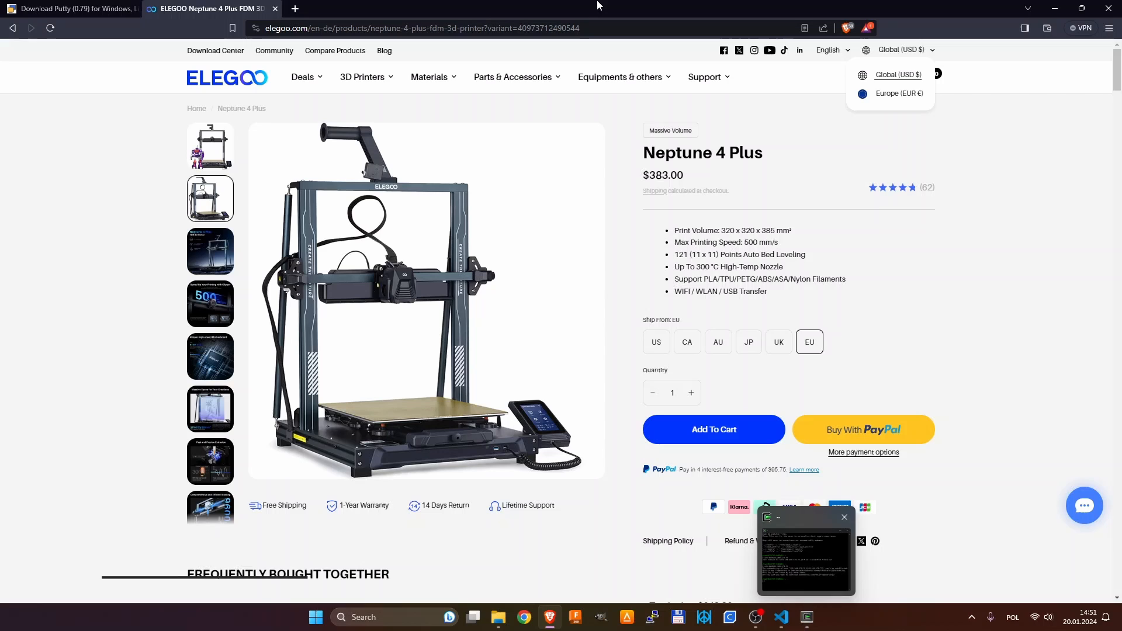
Step: Switch to the puttygen.com PuTTY page and scroll to the Windows installer download table
{"action": "left_click", "coordinate": [71, 8]}
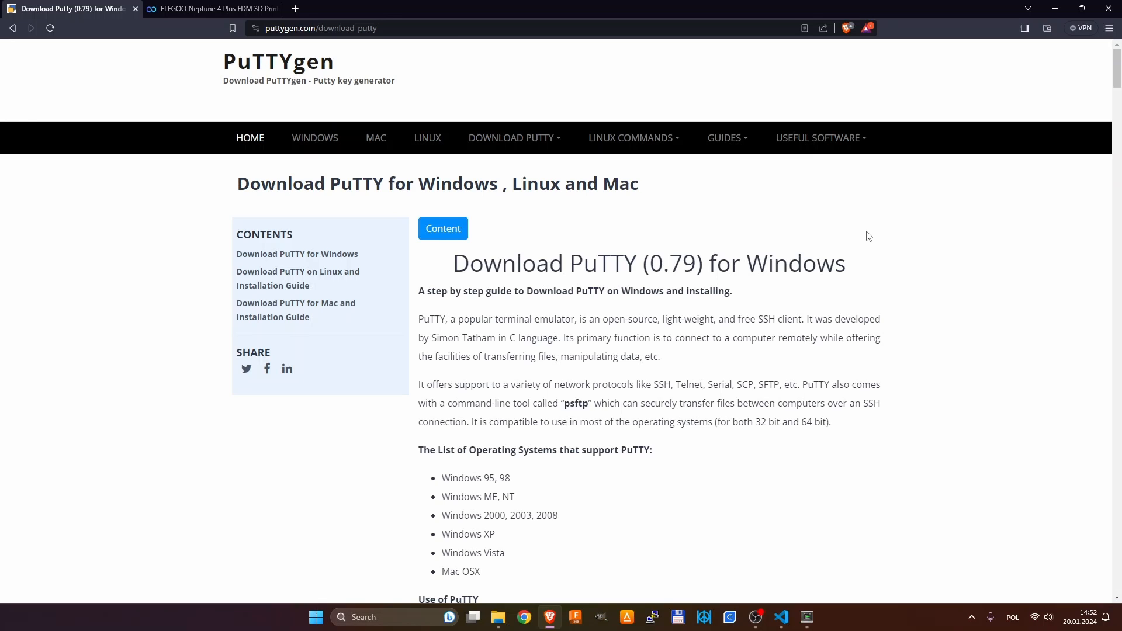
{"action": "mouse_move", "coordinate": [882, 277]}
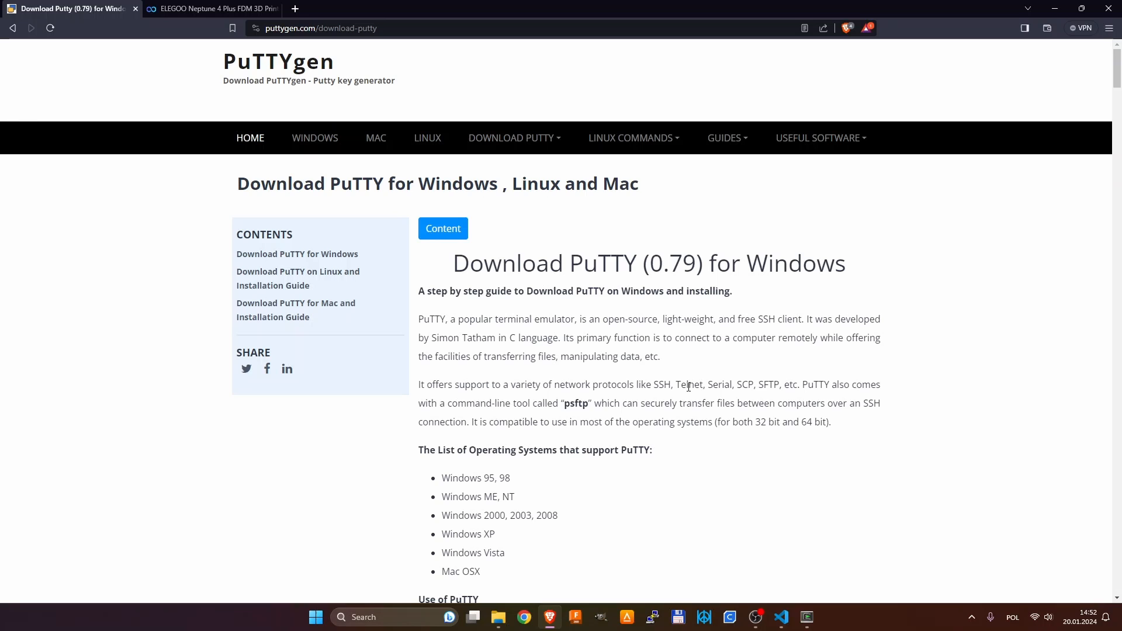
{"action": "mouse_move", "coordinate": [759, 463]}
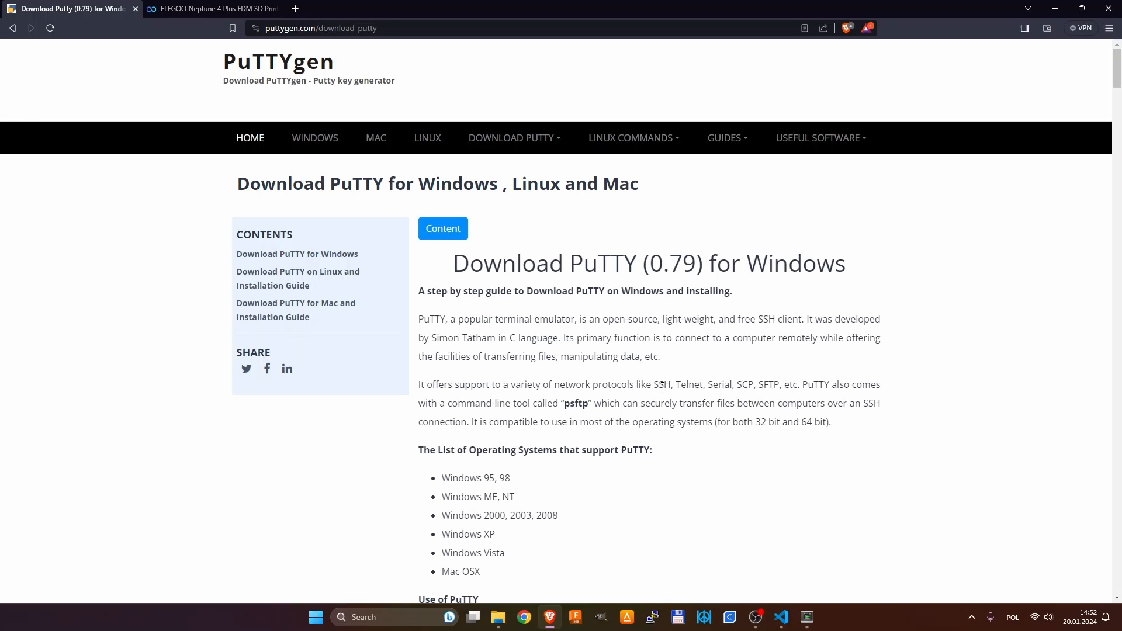
{"action": "double_click", "coordinate": [662, 385]}
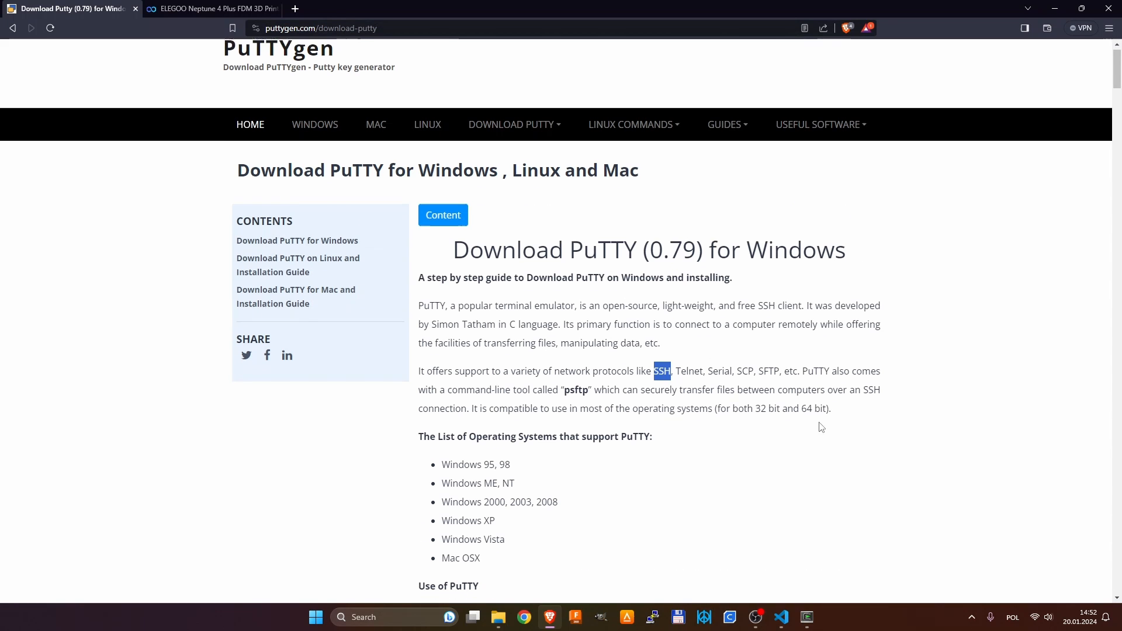
{"action": "scroll", "scroll_direction": "down", "scroll_amount": 3}
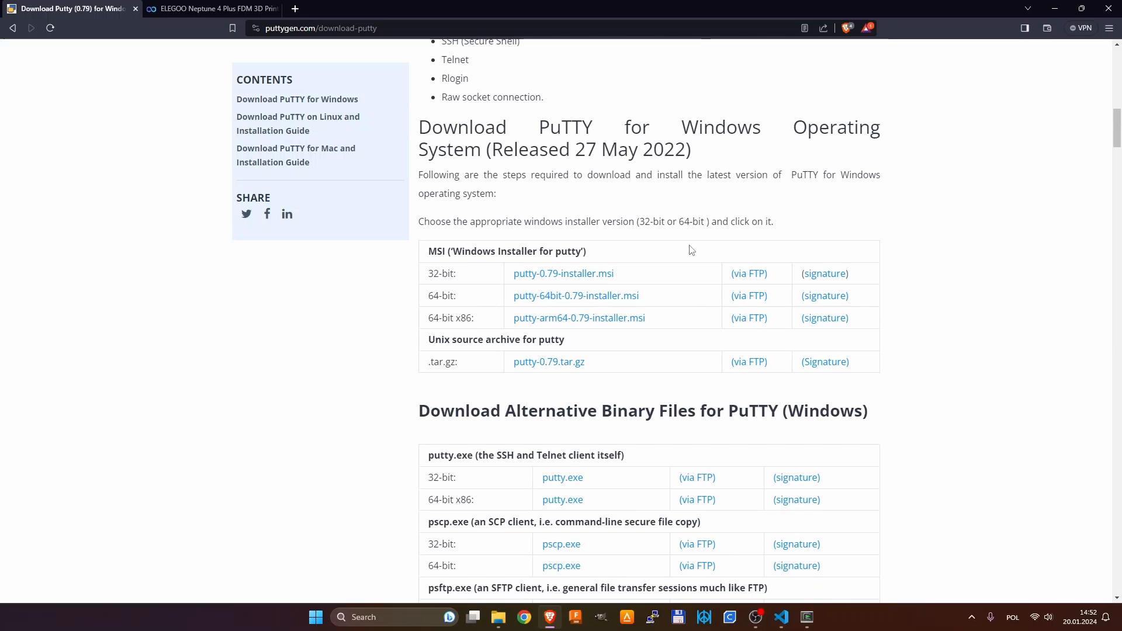
{"action": "mouse_move", "coordinate": [568, 208]}
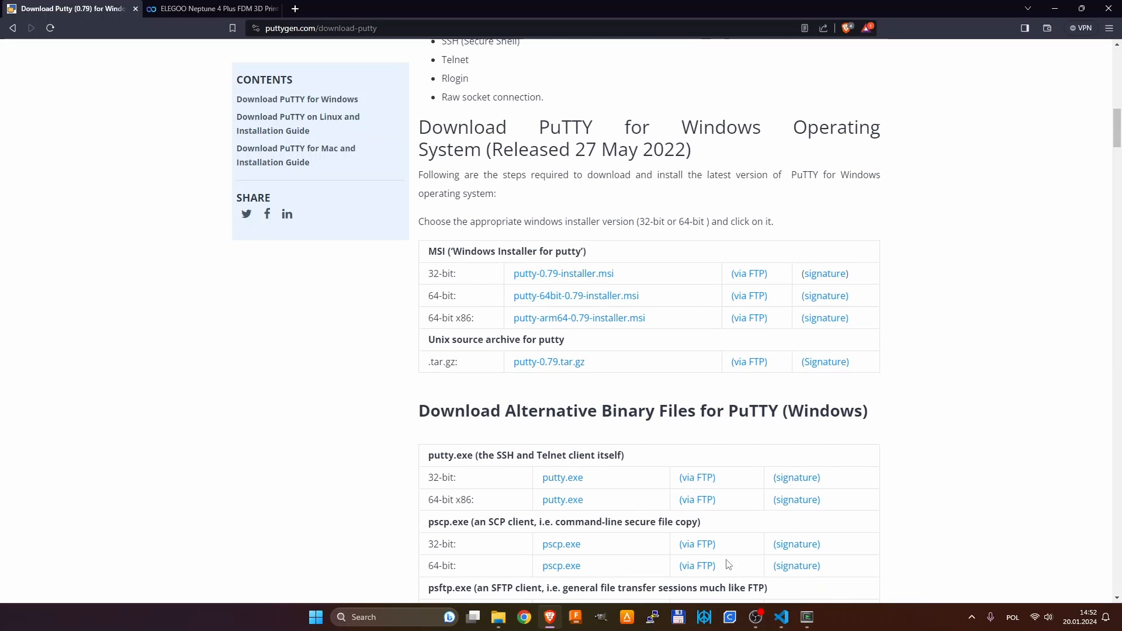
{"action": "mouse_move", "coordinate": [650, 617]}
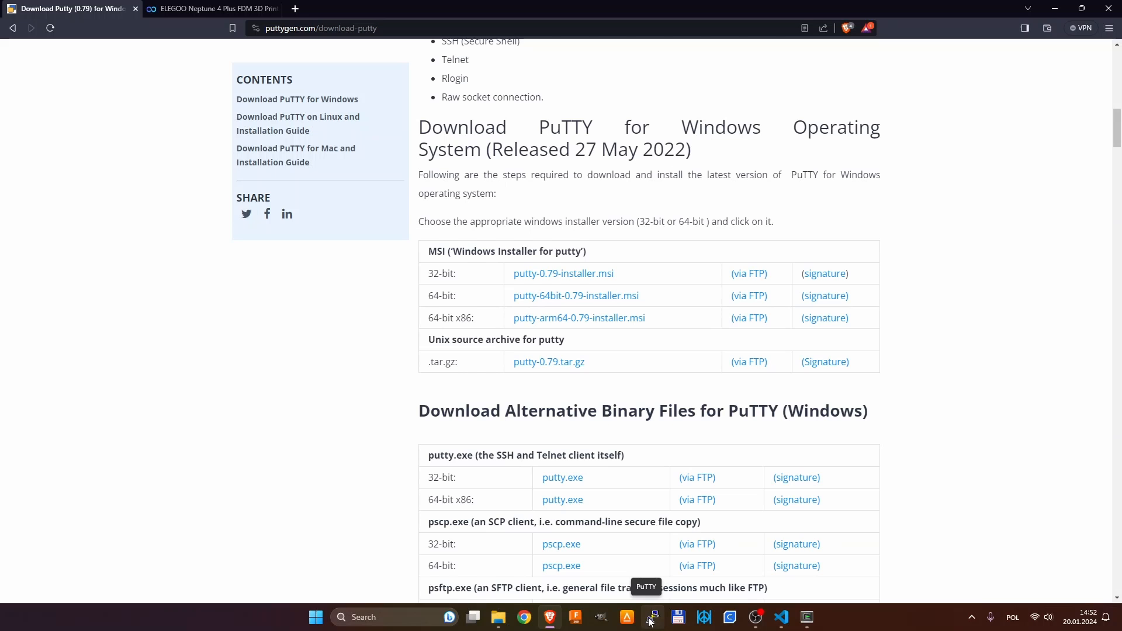
Step: Launch PuTTY and enter host address 192.168.178.75
{"action": "left_click", "coordinate": [650, 617]}
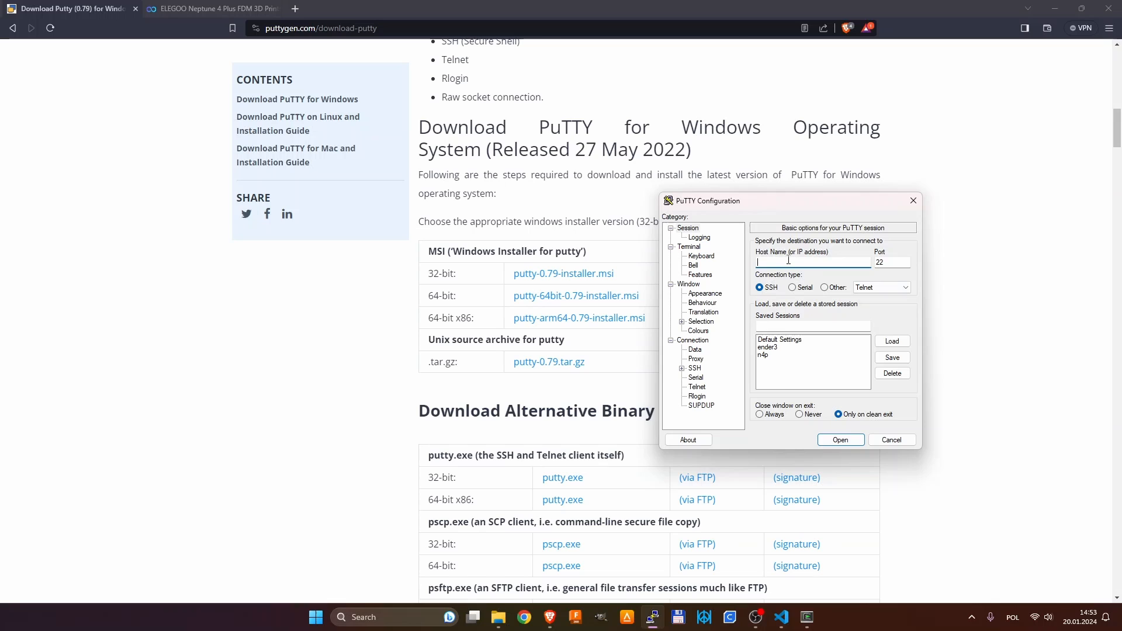
{"action": "type", "text": "192.168.178."}
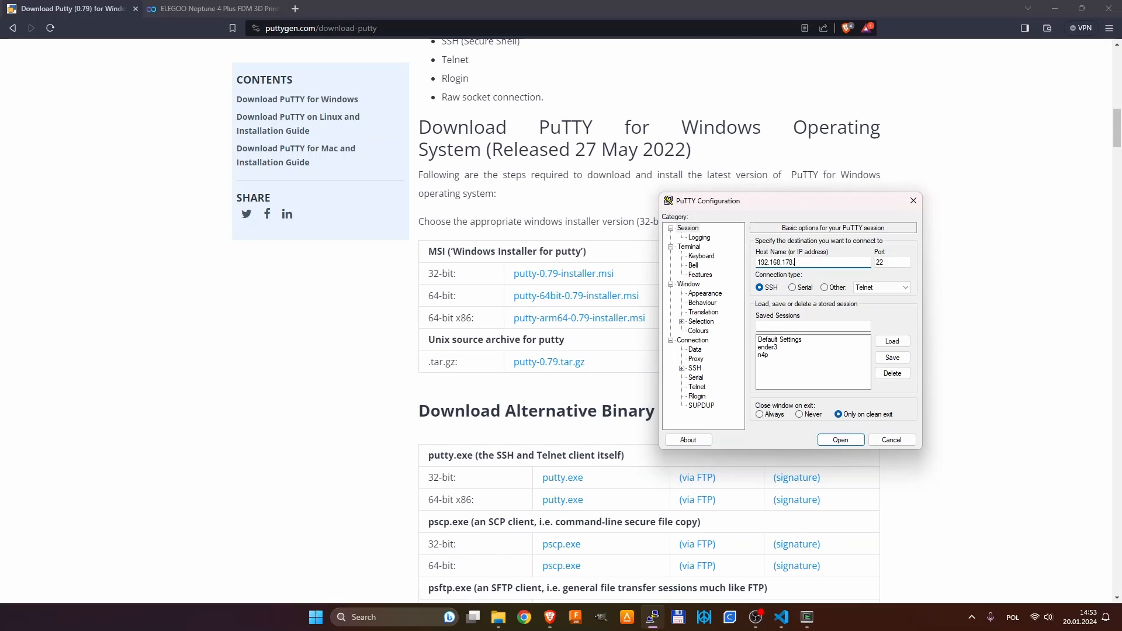
{"action": "type", "text": "75"}
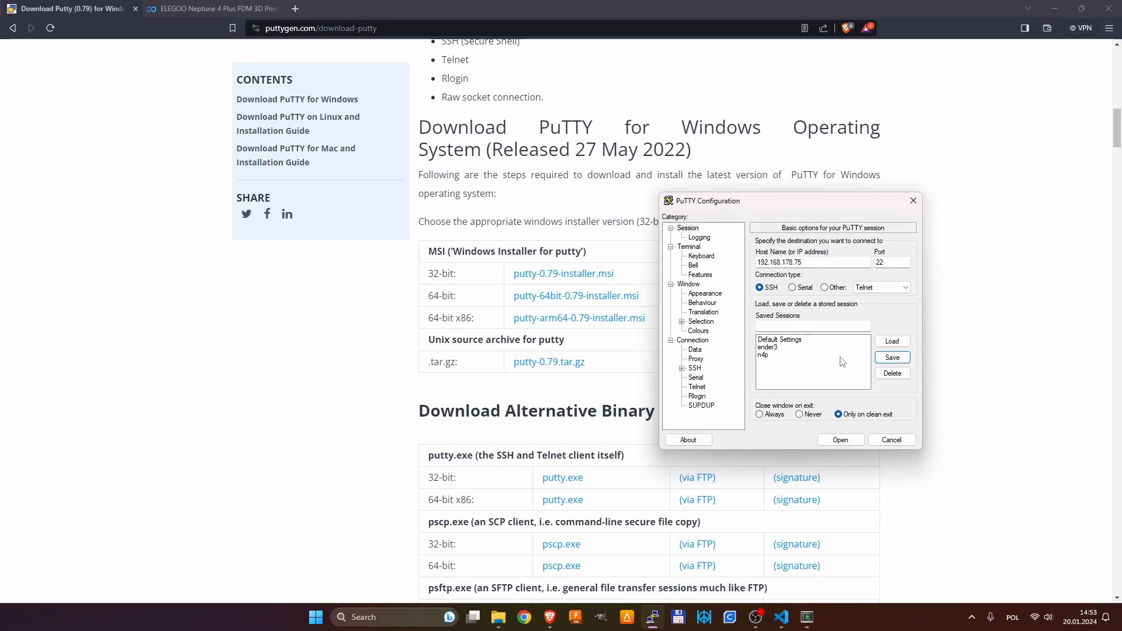
Step: Save the session as test-n4p, select it and open the connection
{"action": "left_click", "coordinate": [766, 355]}
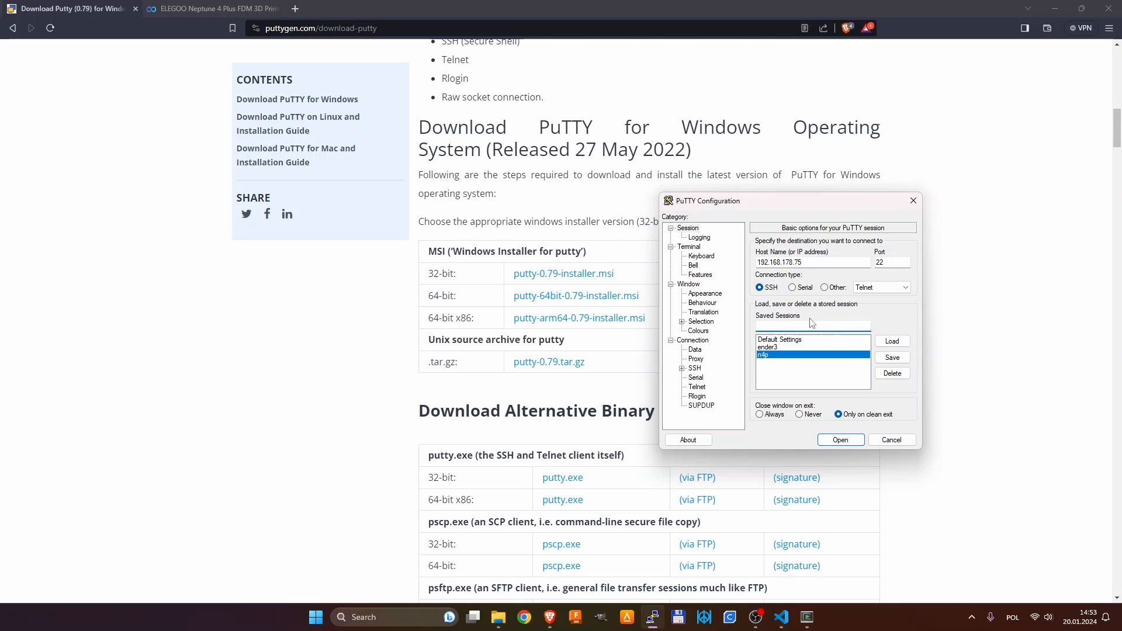
{"action": "type", "text": "test-n4p"}
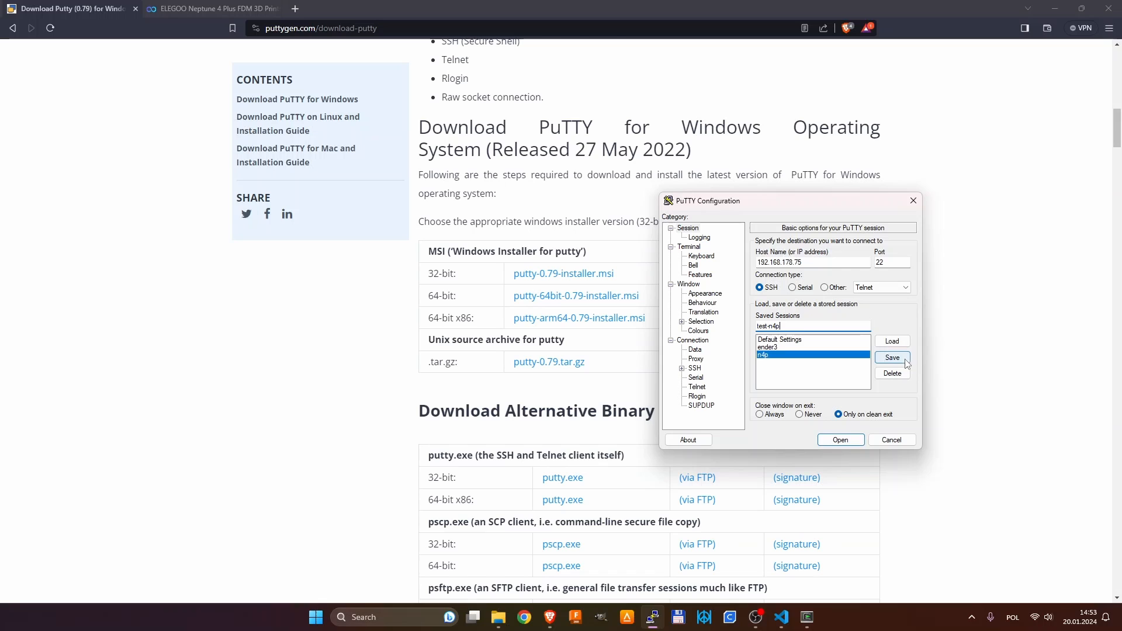
{"action": "left_click", "coordinate": [892, 358]}
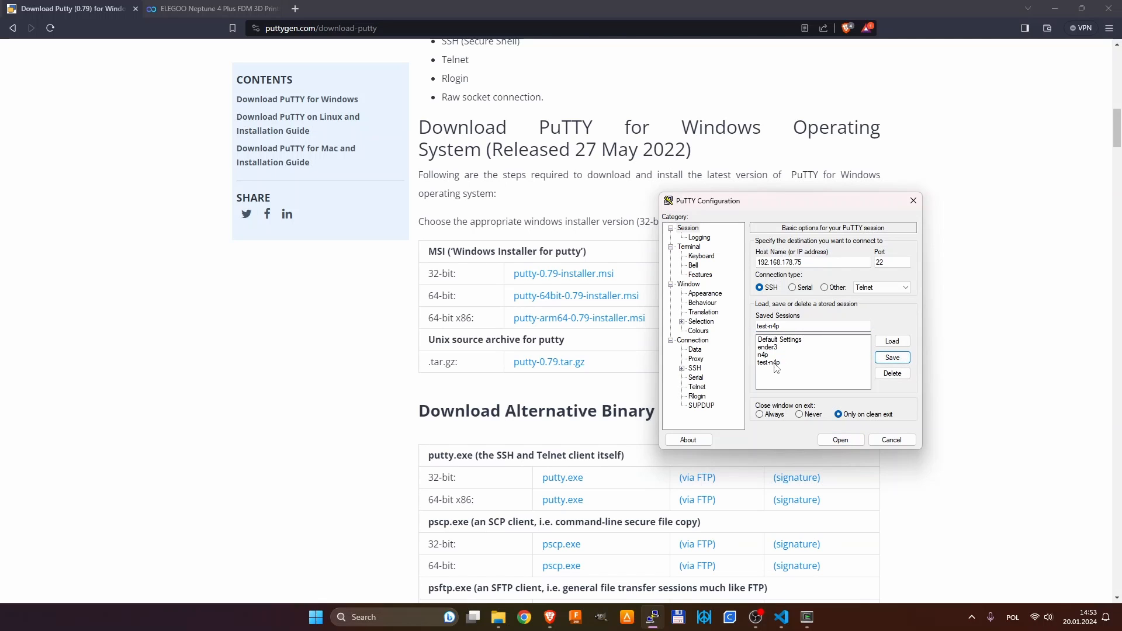
{"action": "left_click", "coordinate": [769, 363]}
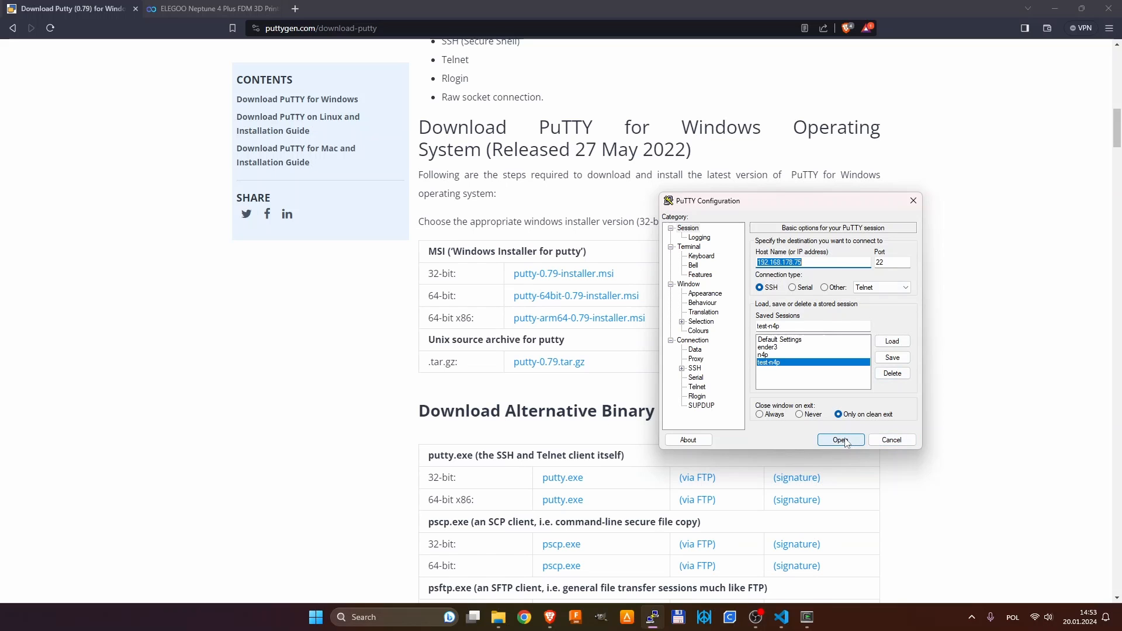
{"action": "left_click", "coordinate": [839, 440]}
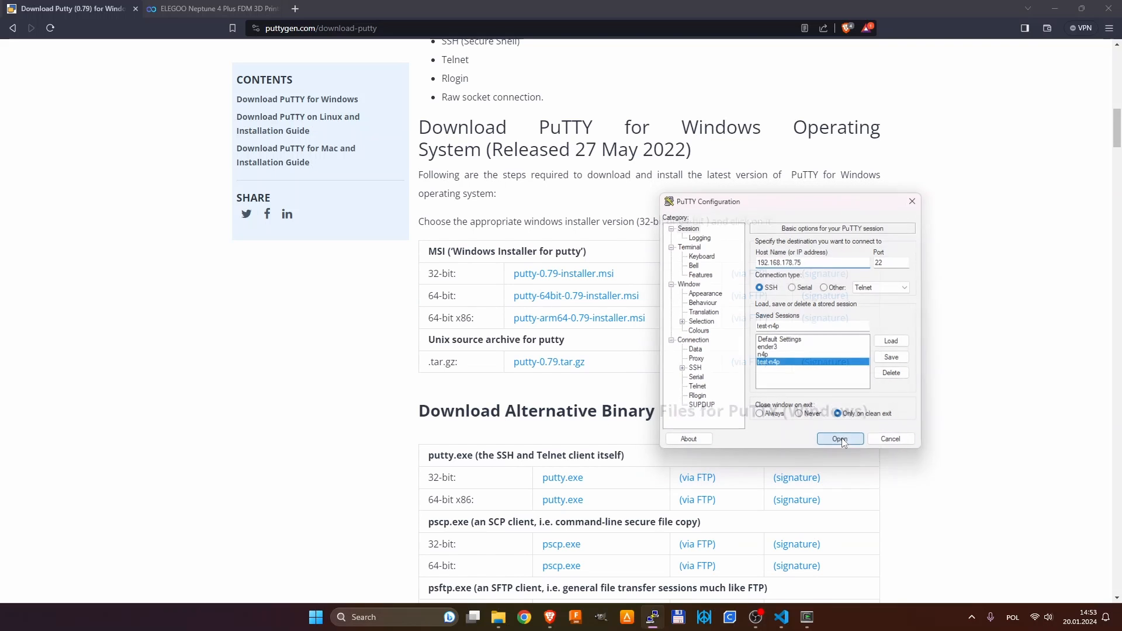
Step: Log in as mks, retrying after Access denied, then launch Midnight Commander with mc
{"action": "left_click", "coordinate": [839, 439]}
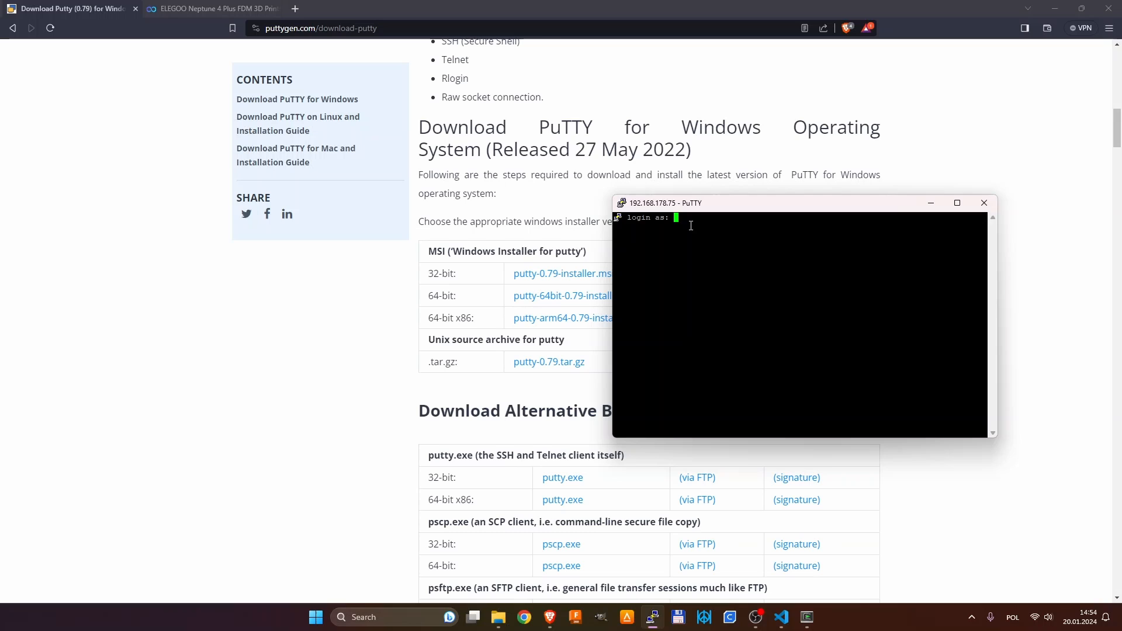
{"action": "type", "text": "m"}
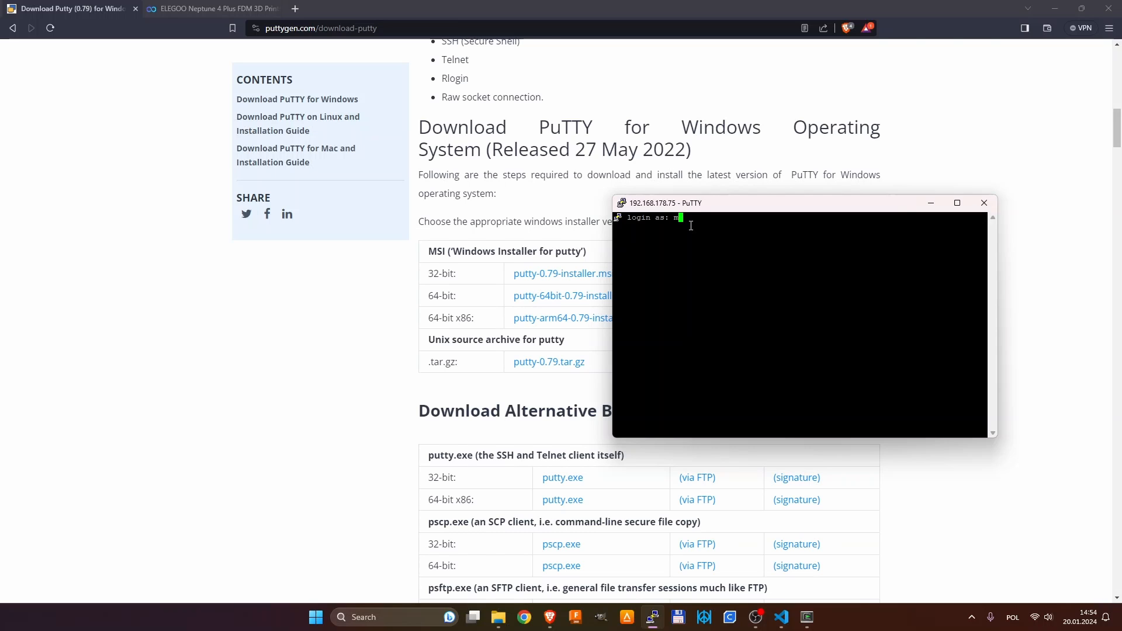
{"action": "type", "text": "ks"}
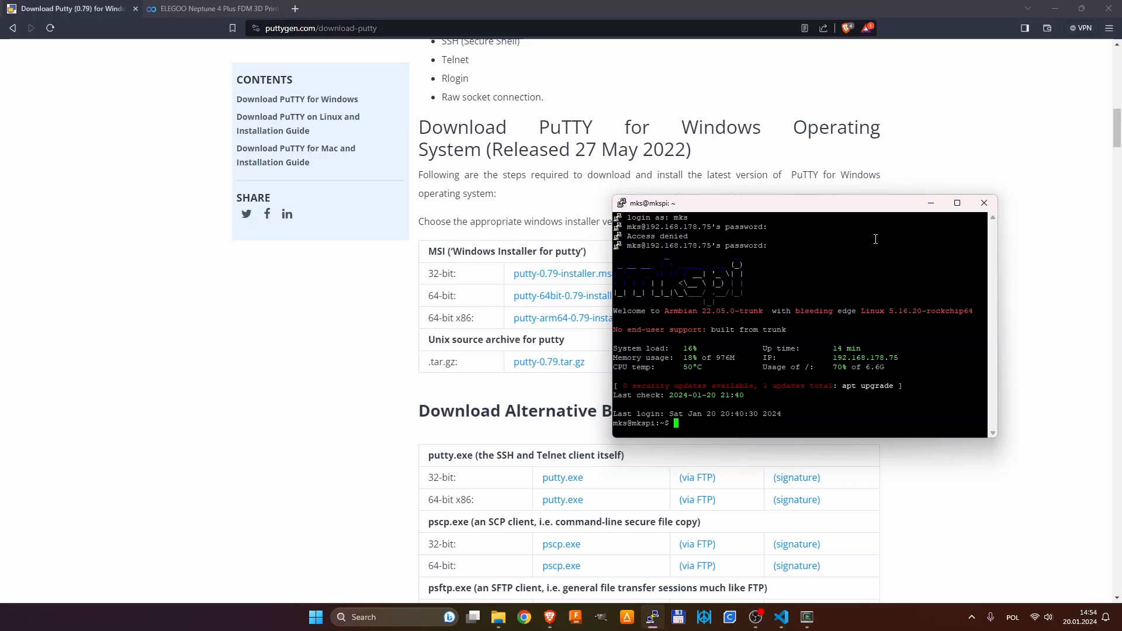
{"action": "mouse_move", "coordinate": [790, 326]}
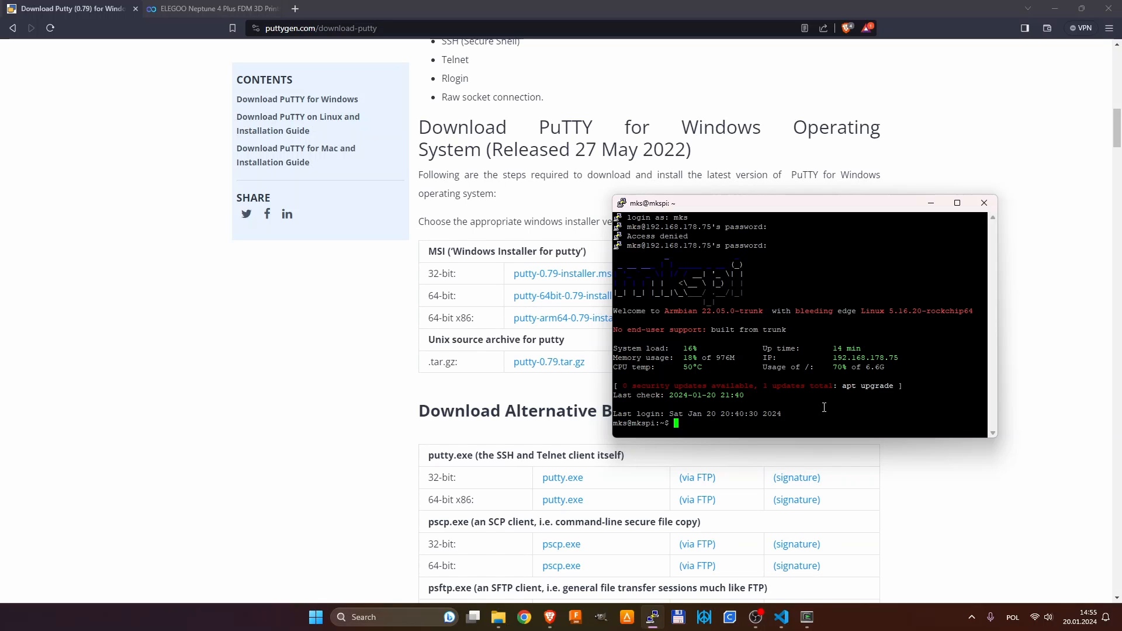
{"action": "type", "text": "mc"}
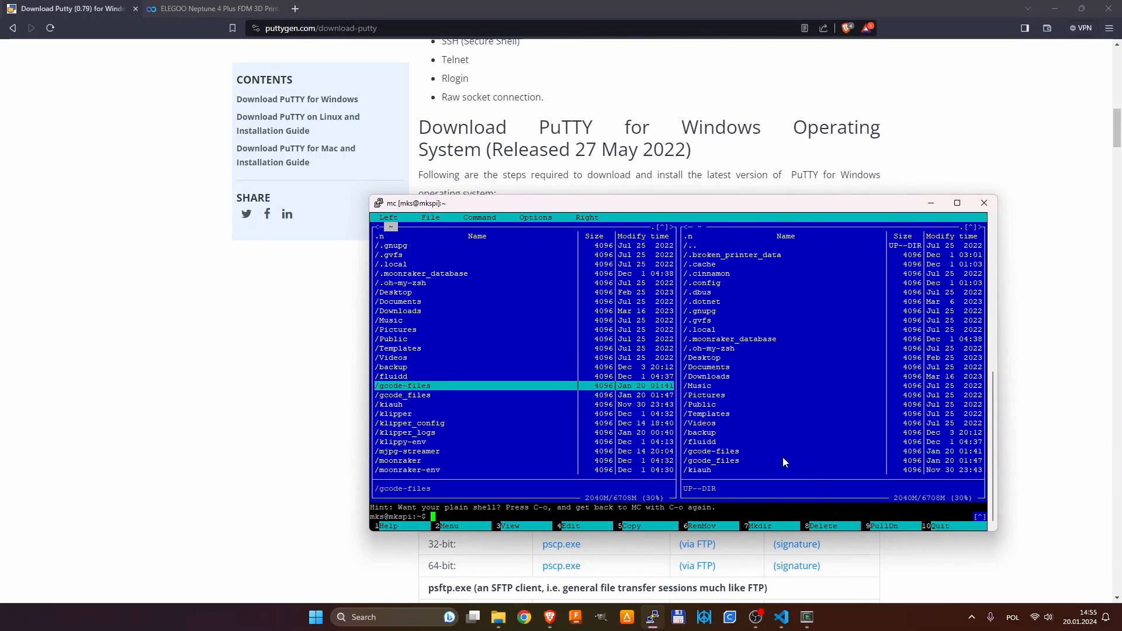
{"action": "key", "text": "up"}
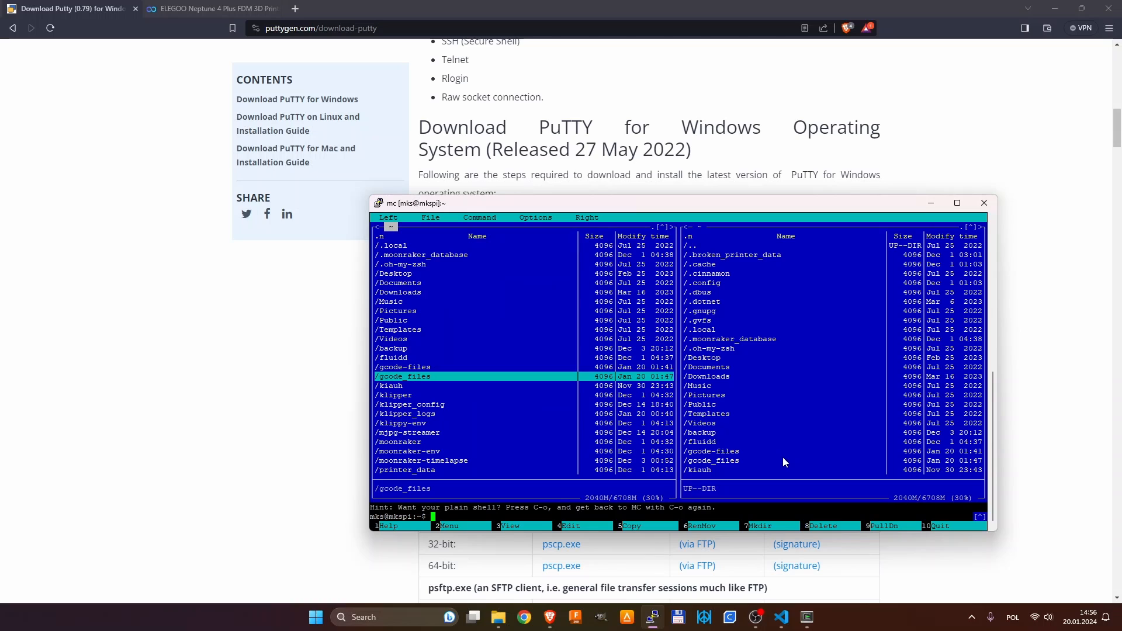
{"action": "mouse_move", "coordinate": [959, 533]}
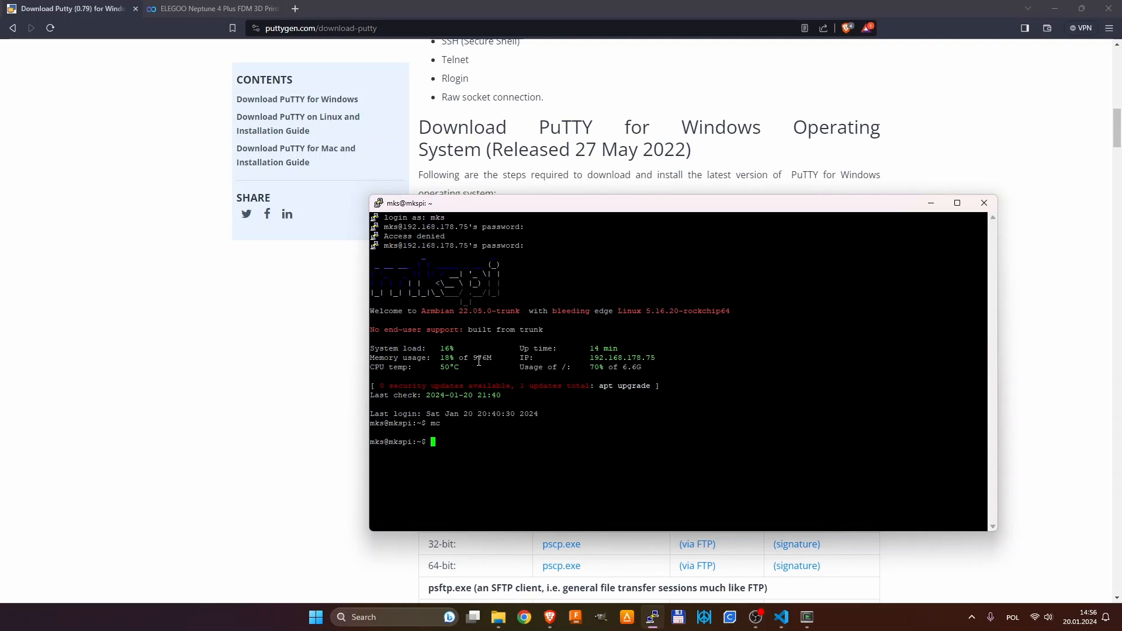
{"action": "mouse_move", "coordinate": [560, 449]}
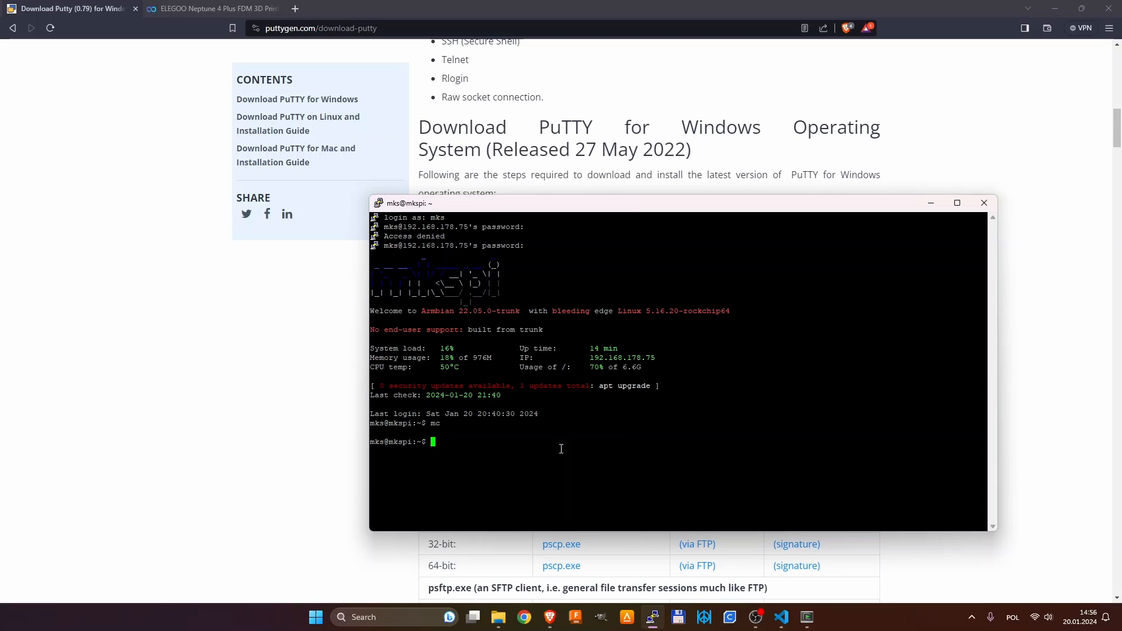
Step: Run date to print the printer's time, Sat 20 Jan 2024 09:56:29 PM CST
{"action": "type", "text": "date"}
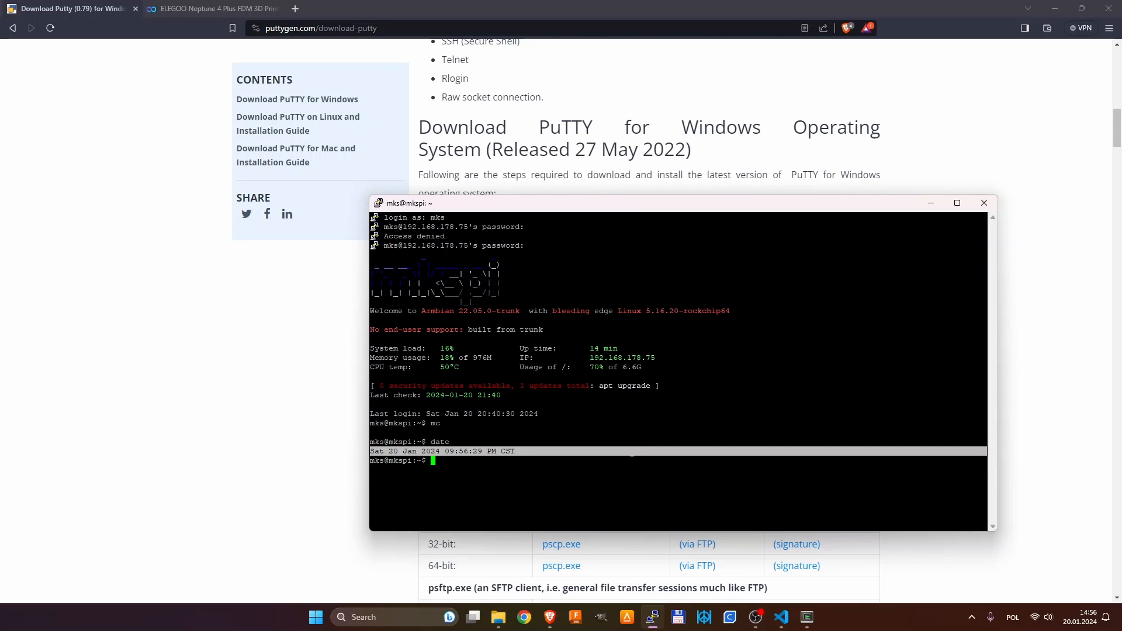
{"action": "mouse_move", "coordinate": [620, 471]}
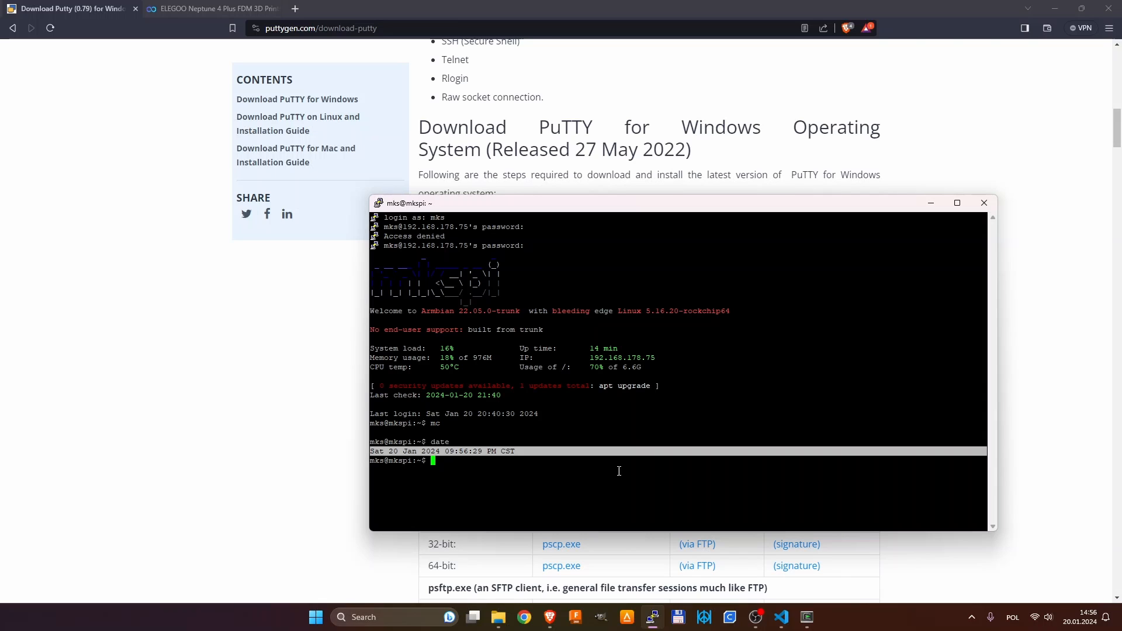
{"action": "mouse_move", "coordinate": [622, 469]}
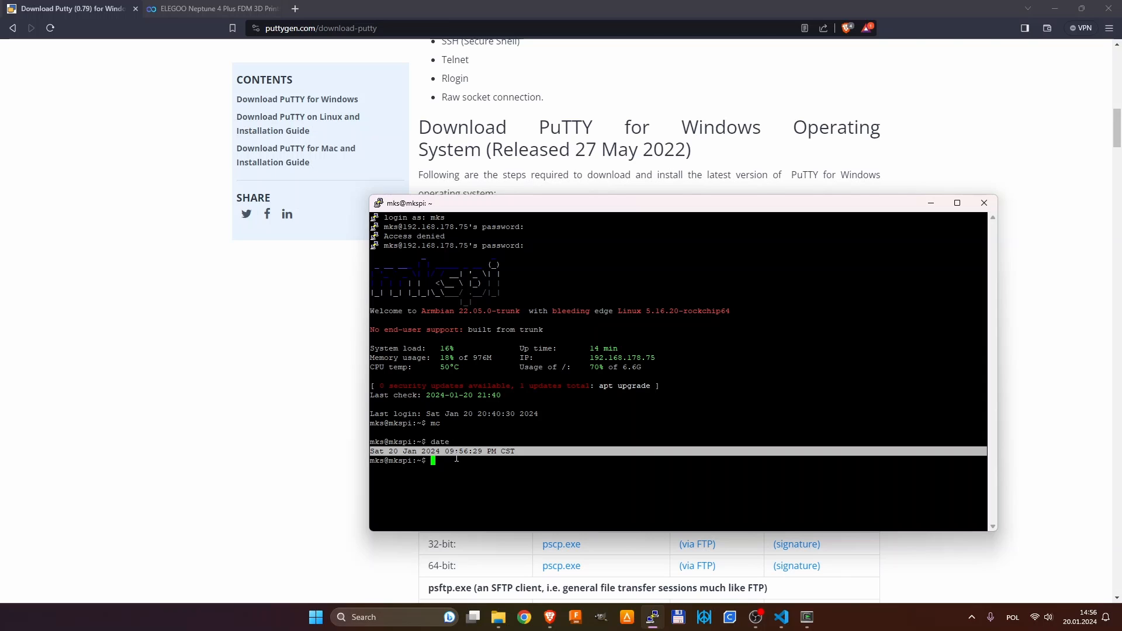
{"action": "mouse_move", "coordinate": [485, 479]}
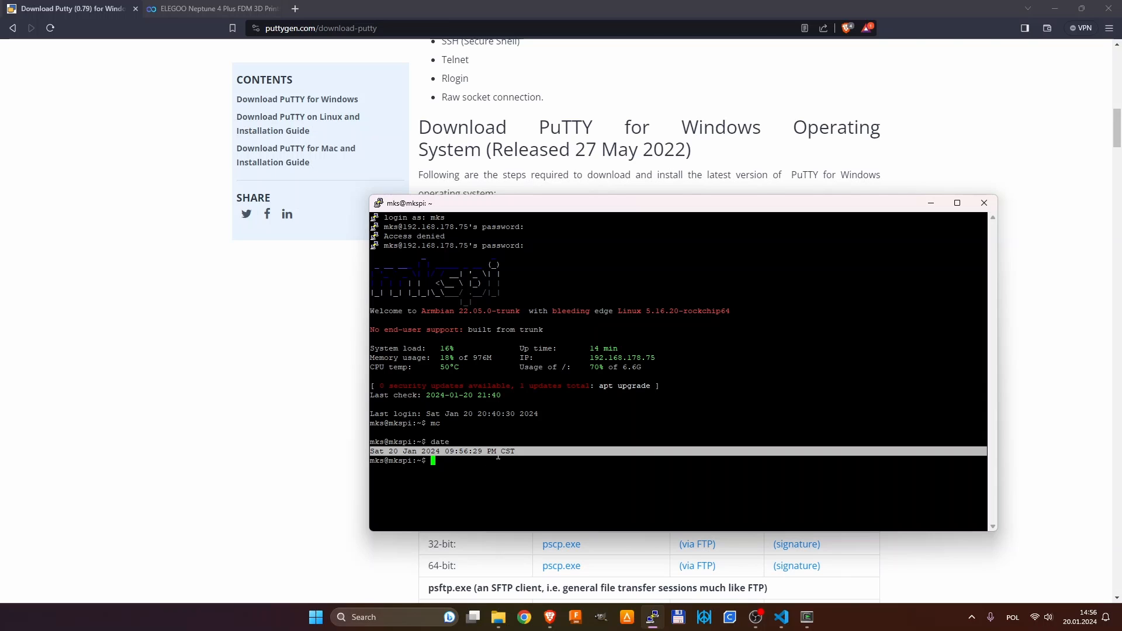
{"action": "mouse_move", "coordinate": [520, 471]}
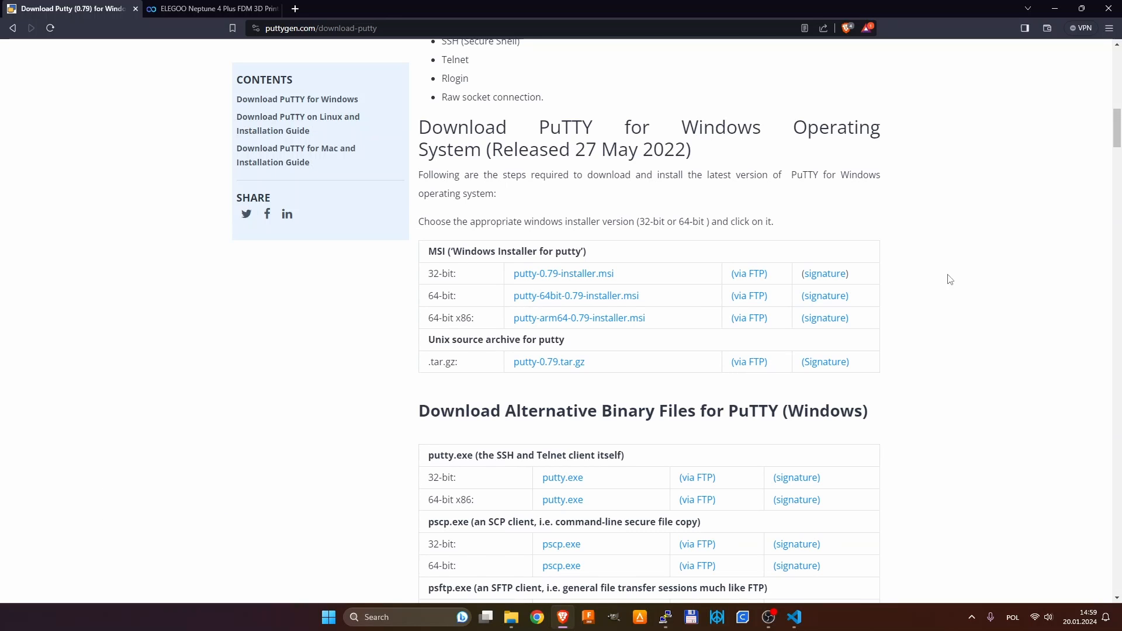
{"action": "mouse_move", "coordinate": [982, 257]}
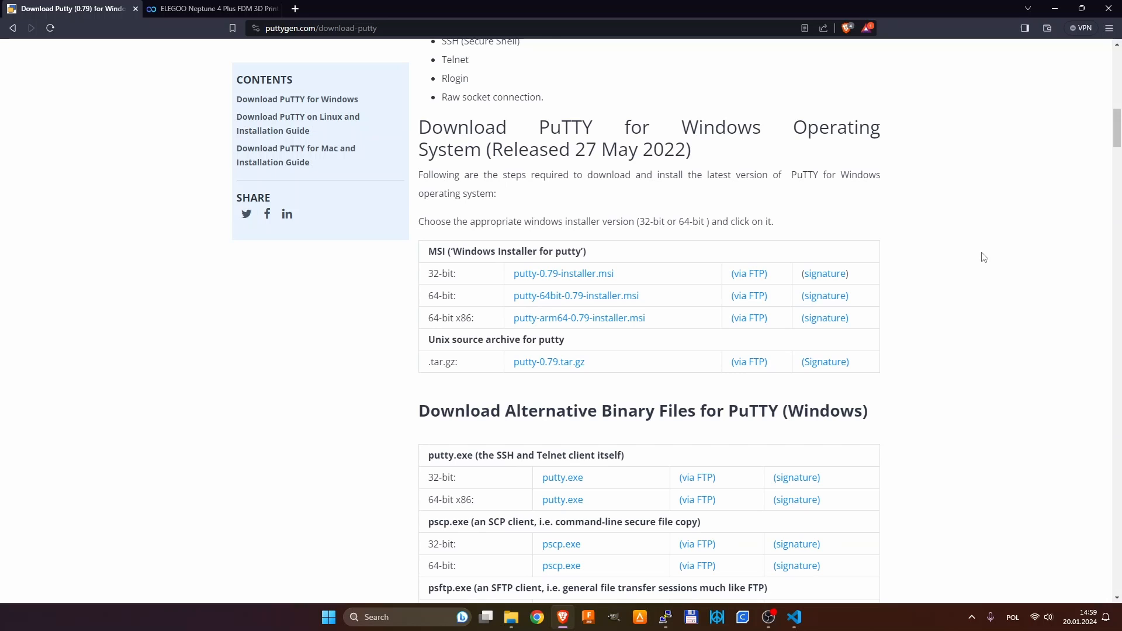
{"action": "mouse_move", "coordinate": [1047, 230]}
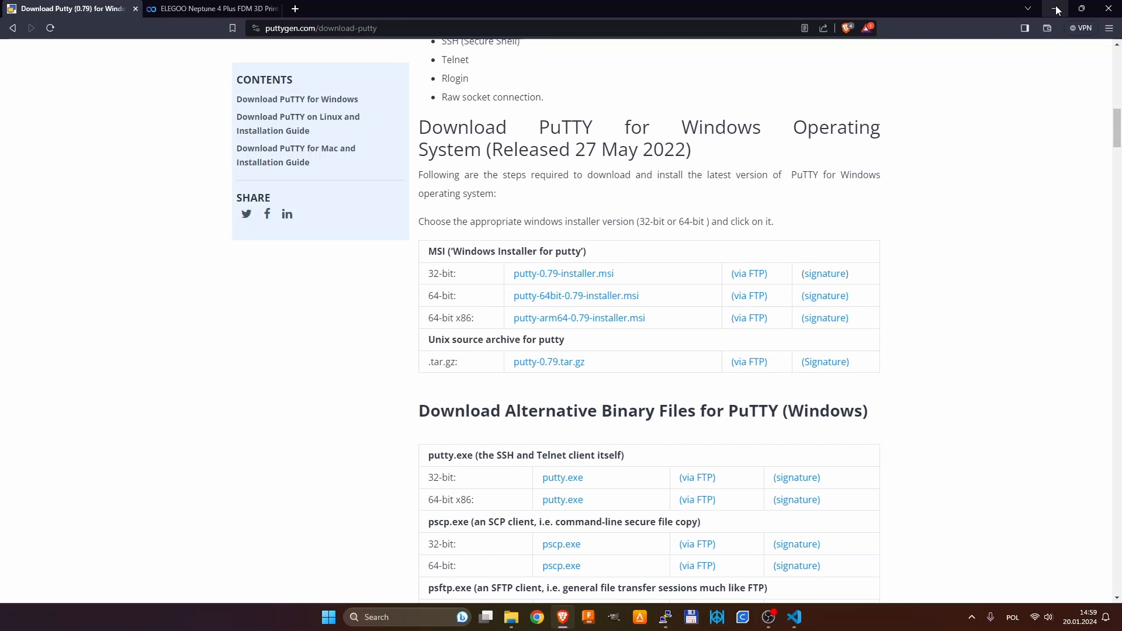
{"action": "mouse_move", "coordinate": [1055, 8]}
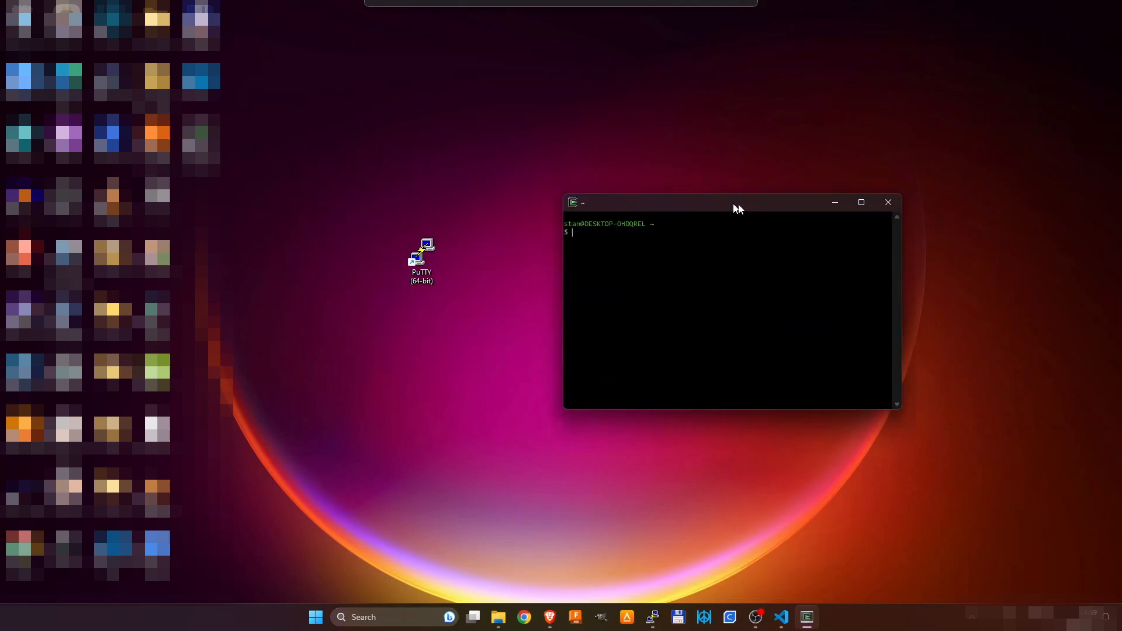
{"action": "left_click_drag", "start_coordinate": [737, 208], "coordinate": [816, 213]}
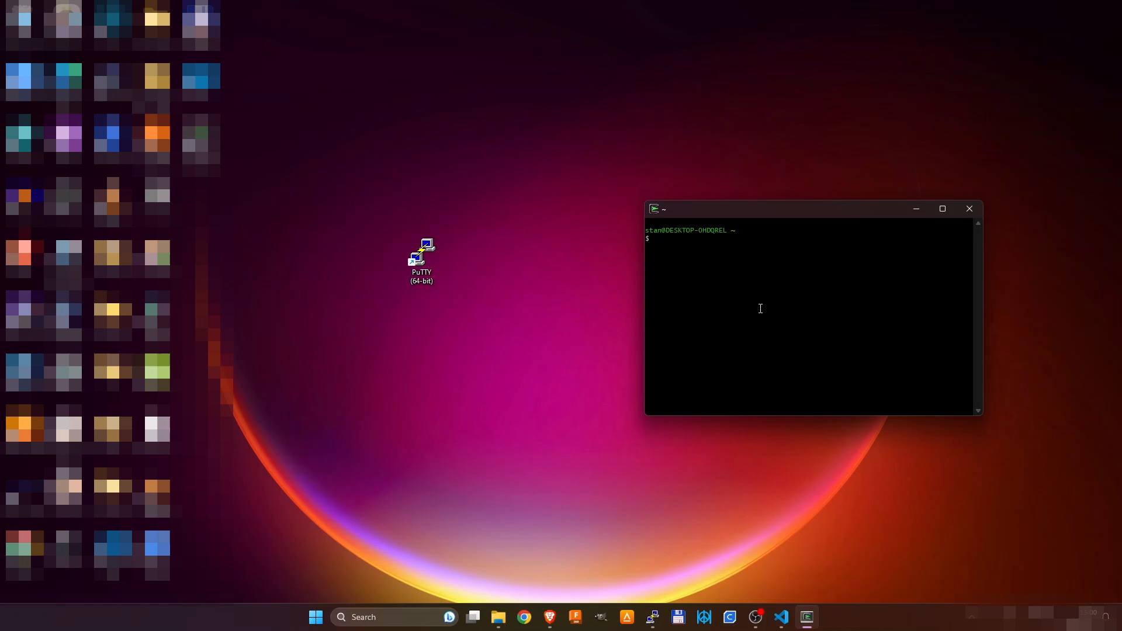
{"action": "type", "text": "ssh"}
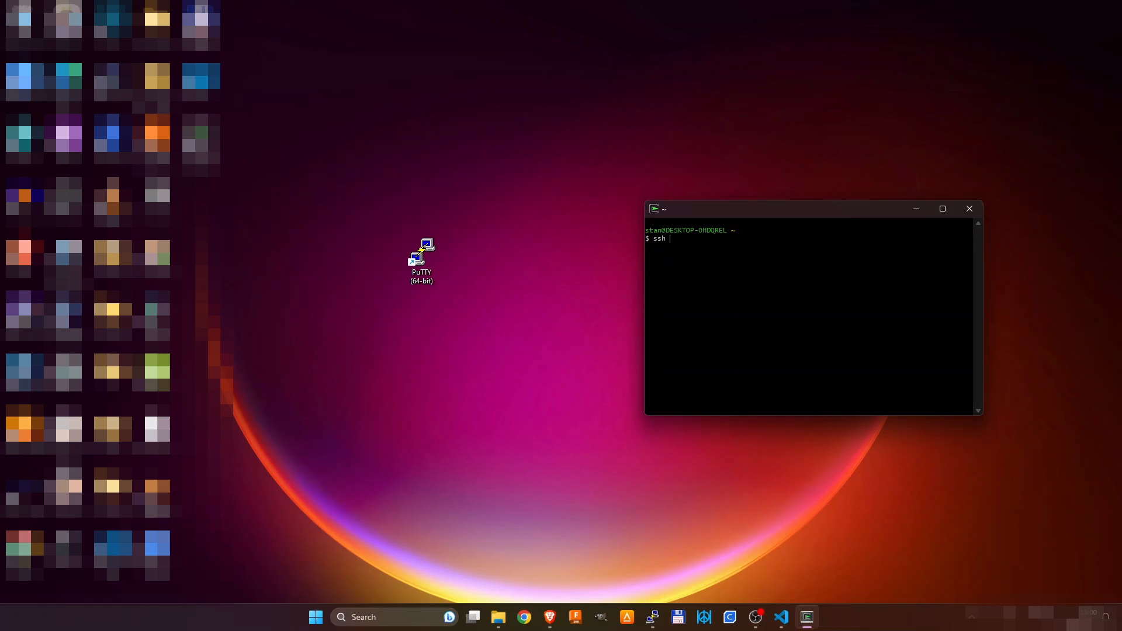
{"action": "type", "text": "mk"}
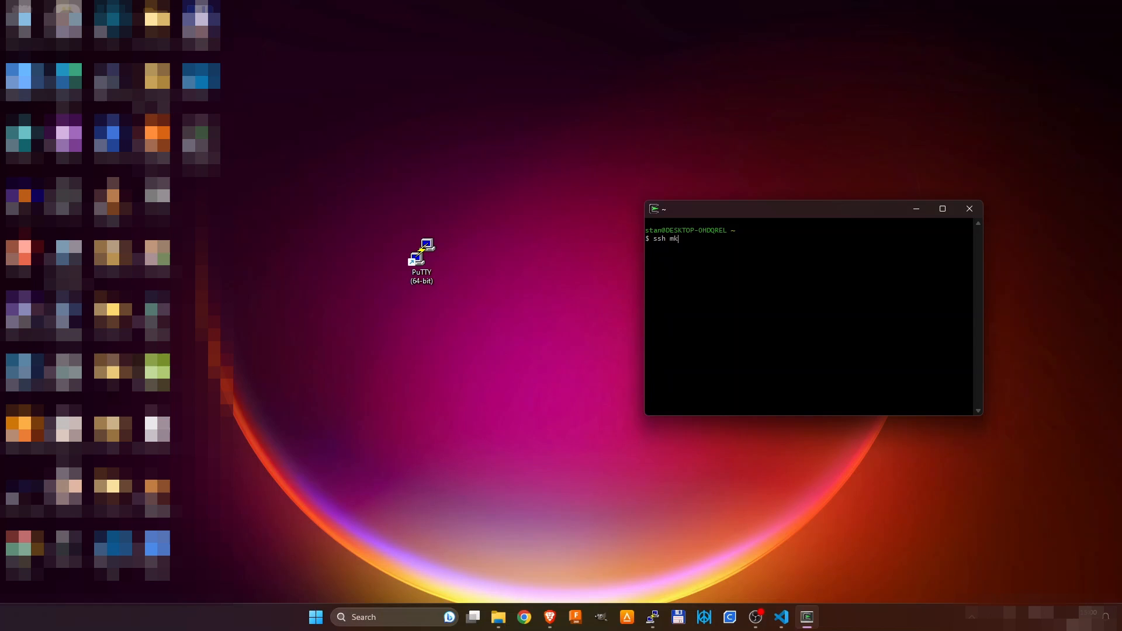
{"action": "type", "text": "s"}
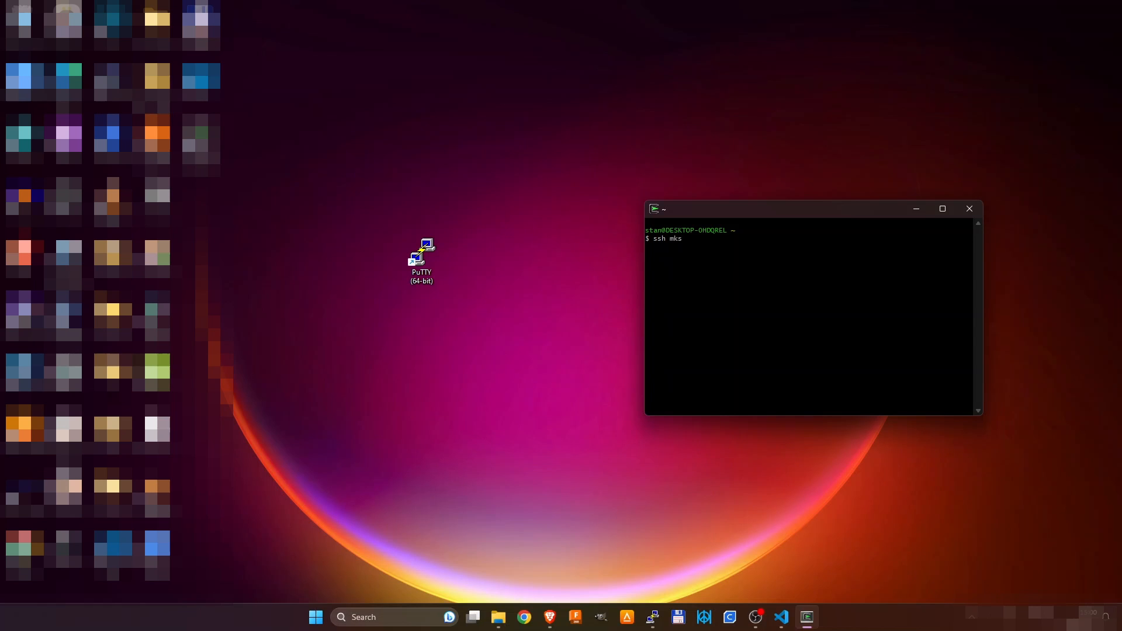
{"action": "type", "text": "01"}
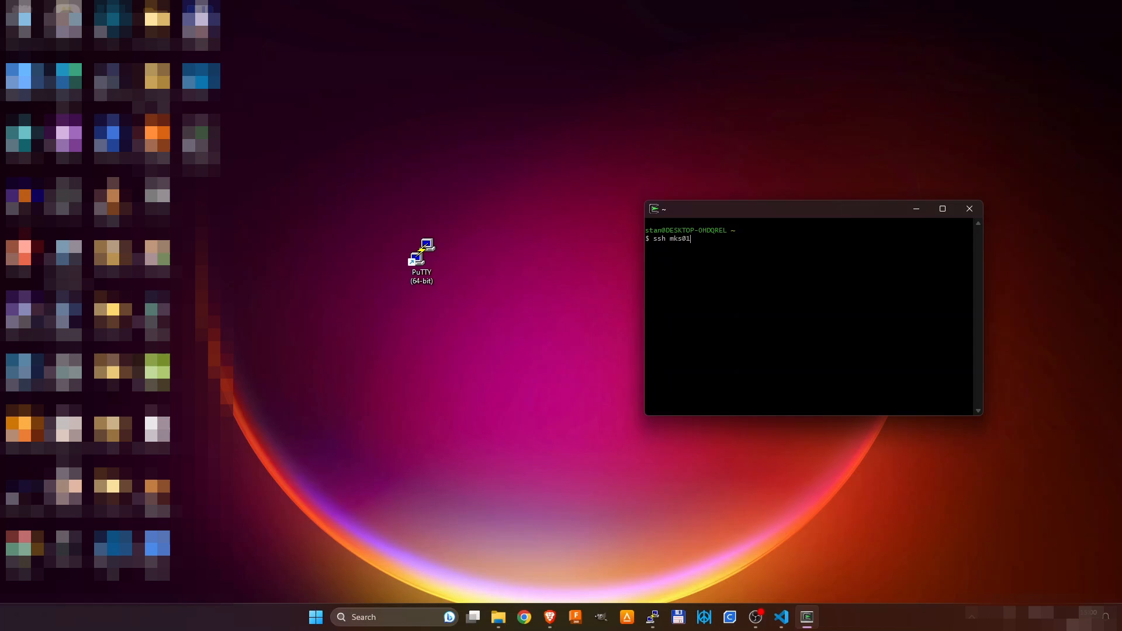
{"action": "type", "text": "92.168.178.75"}
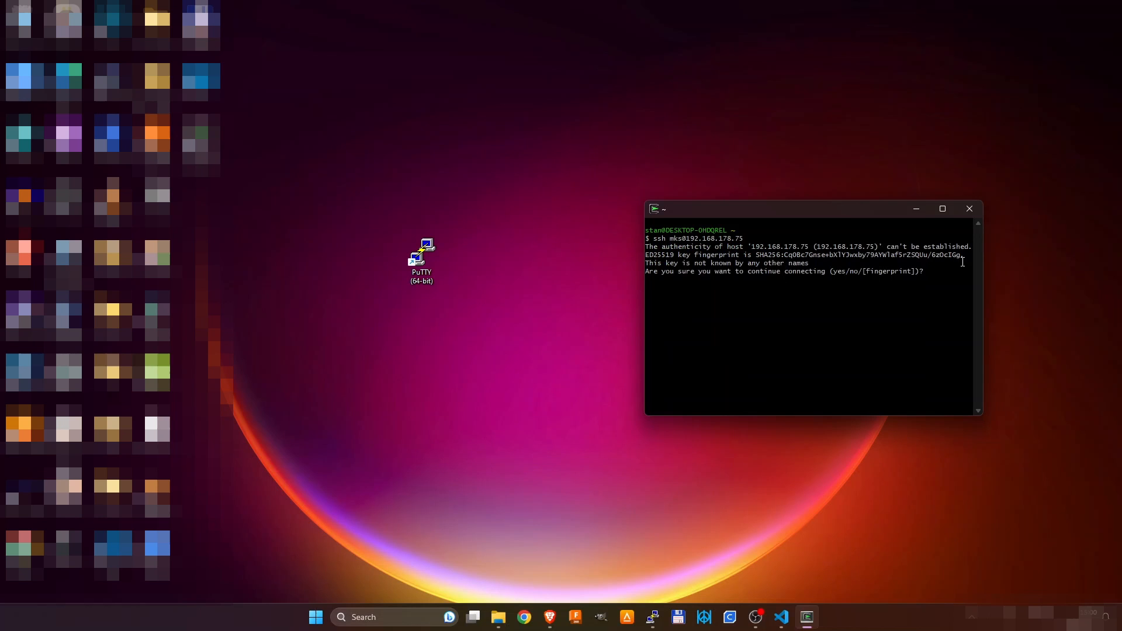
{"action": "mouse_move", "coordinate": [746, 327]}
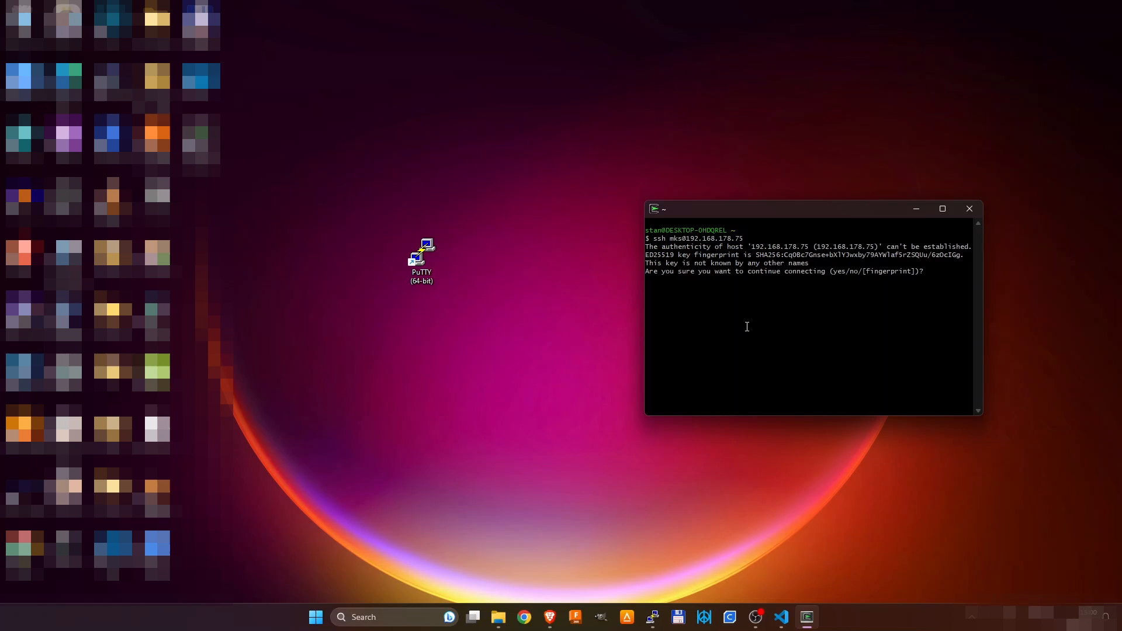
{"action": "mouse_move", "coordinate": [737, 292]}
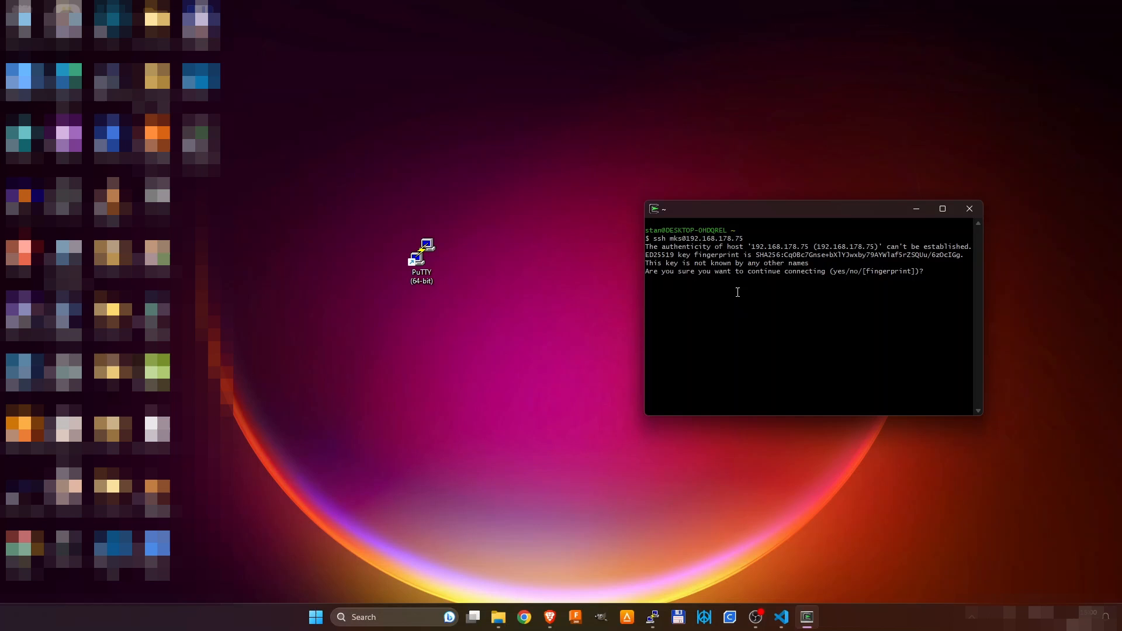
{"action": "mouse_move", "coordinate": [885, 273]}
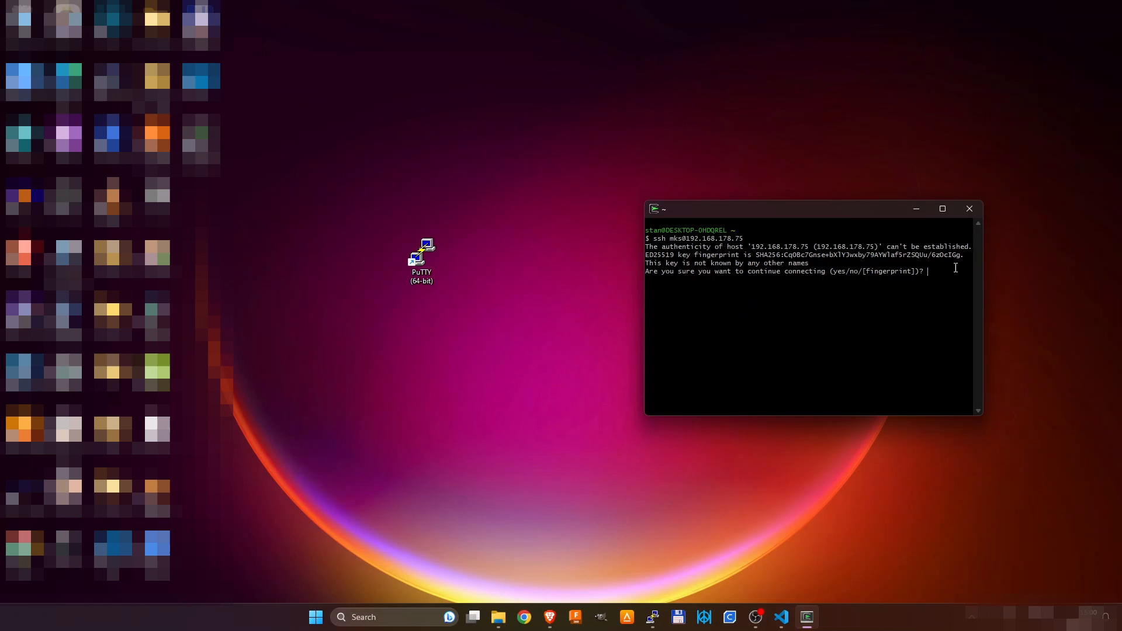
Step: Answer yes to trust the printer's unknown host key
{"action": "type", "text": "y"}
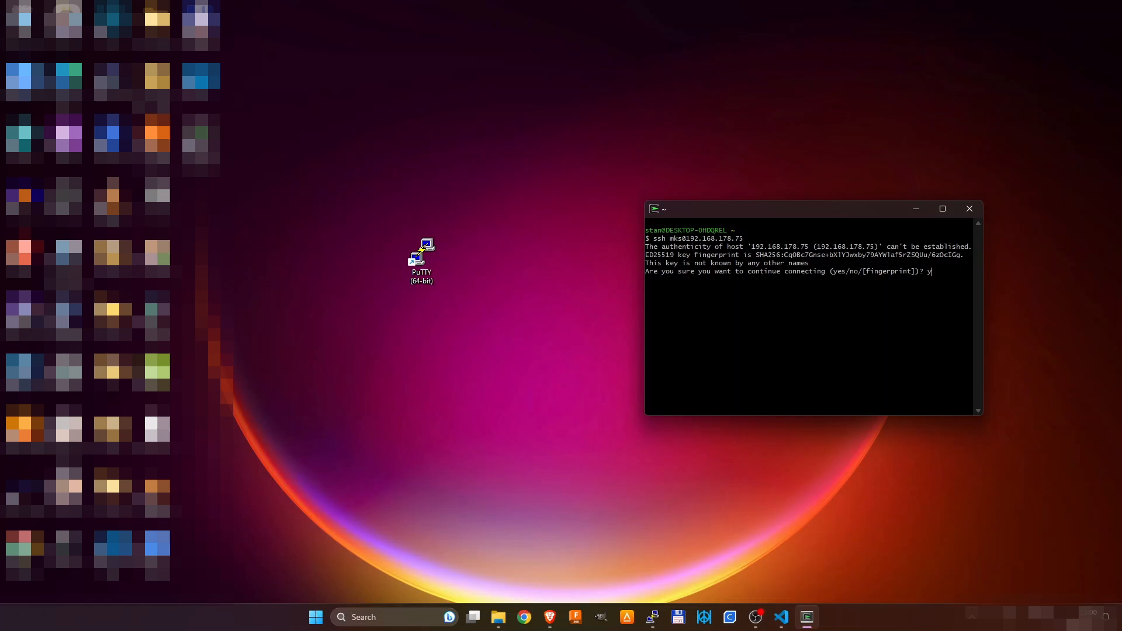
{"action": "type", "text": "es"}
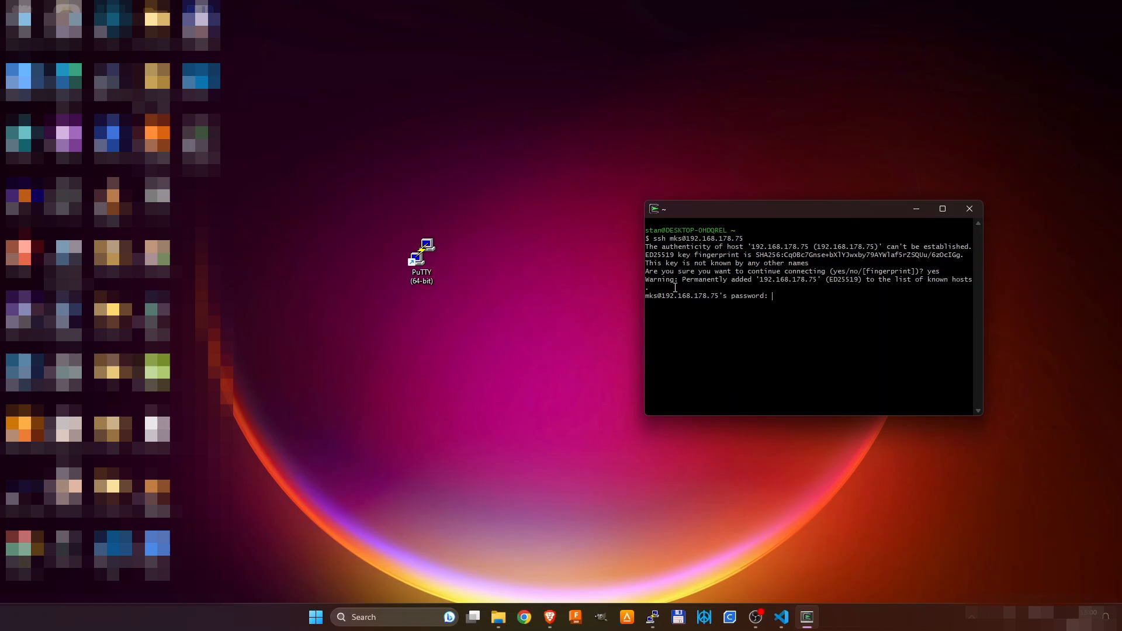
{"action": "mouse_move", "coordinate": [851, 318]}
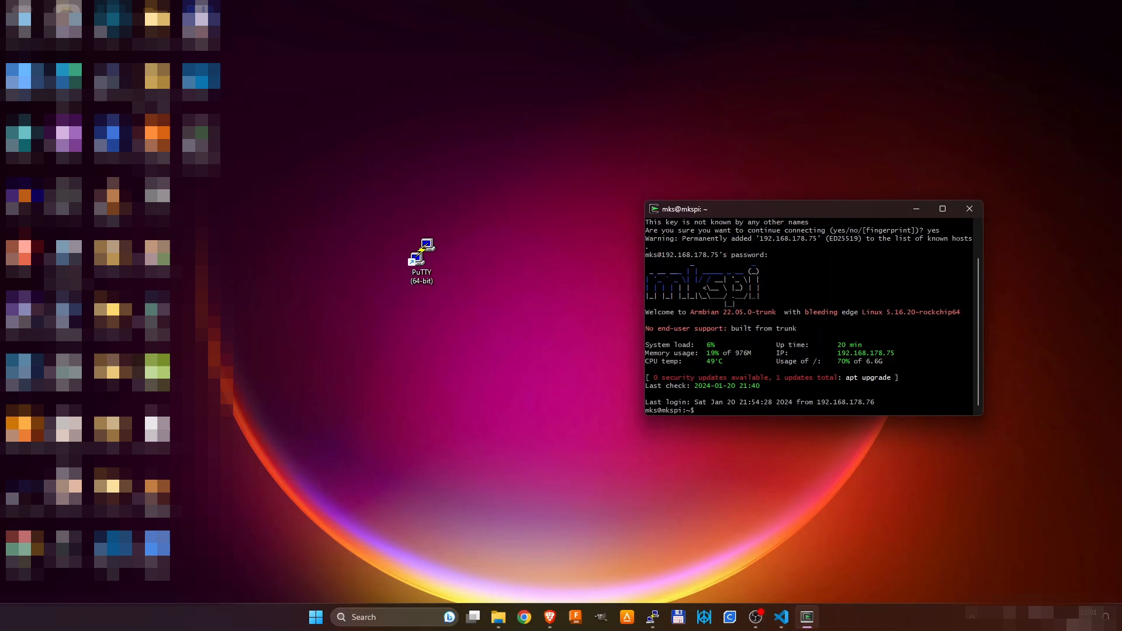
{"action": "mouse_move", "coordinate": [484, 273]}
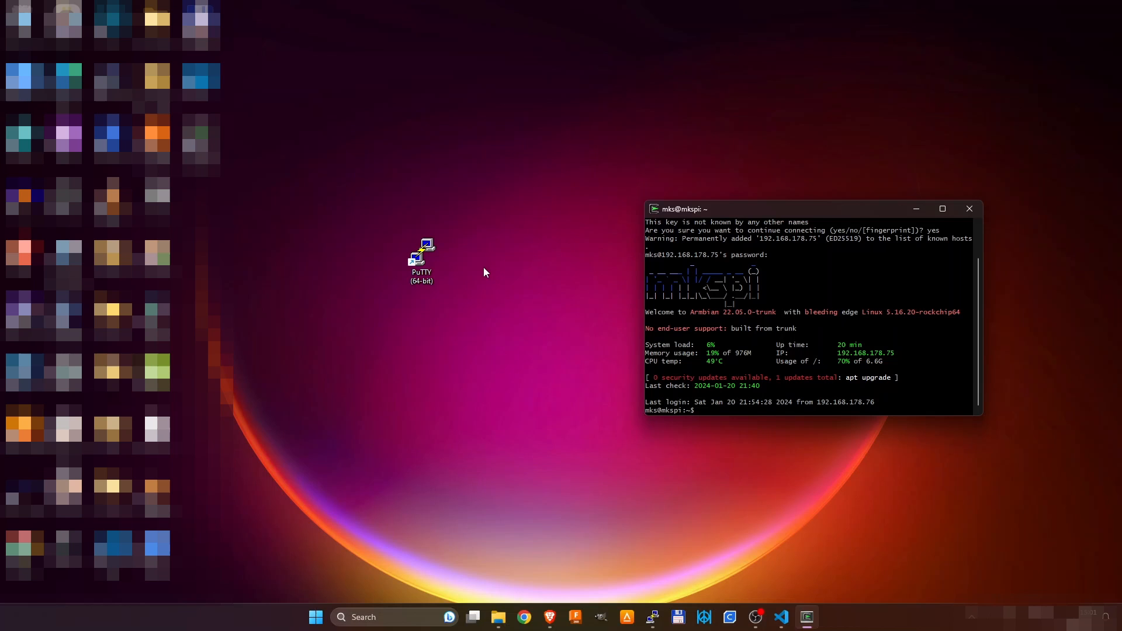
Step: Enter mks's password to reach the Armbian mkspi shell prompt
{"action": "left_click", "coordinate": [421, 258]}
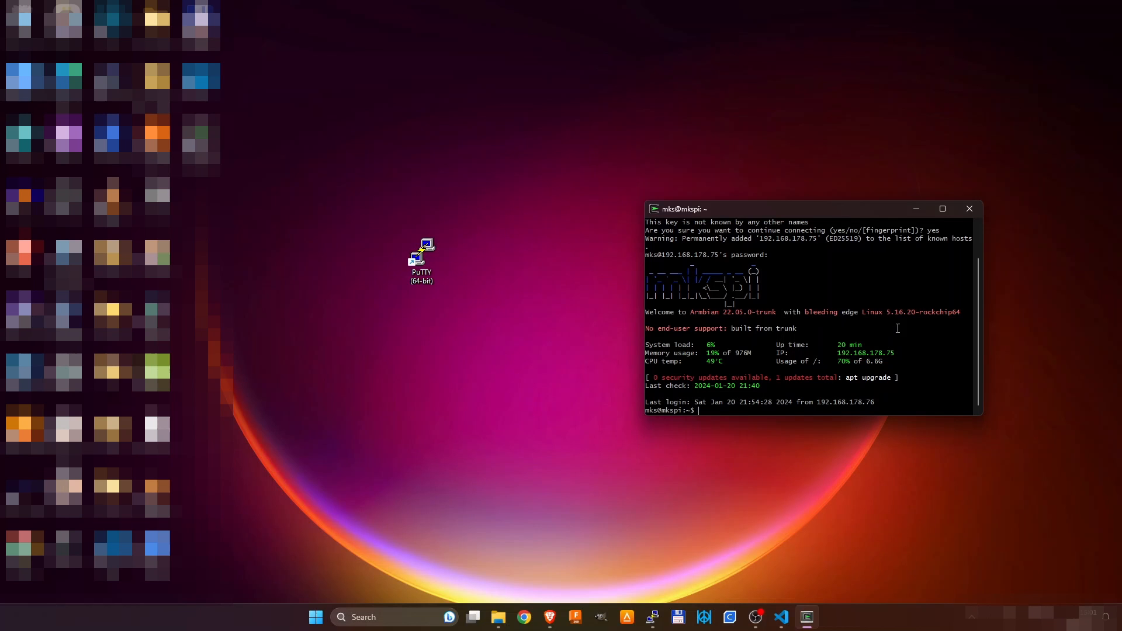
{"action": "mouse_move", "coordinate": [744, 201]}
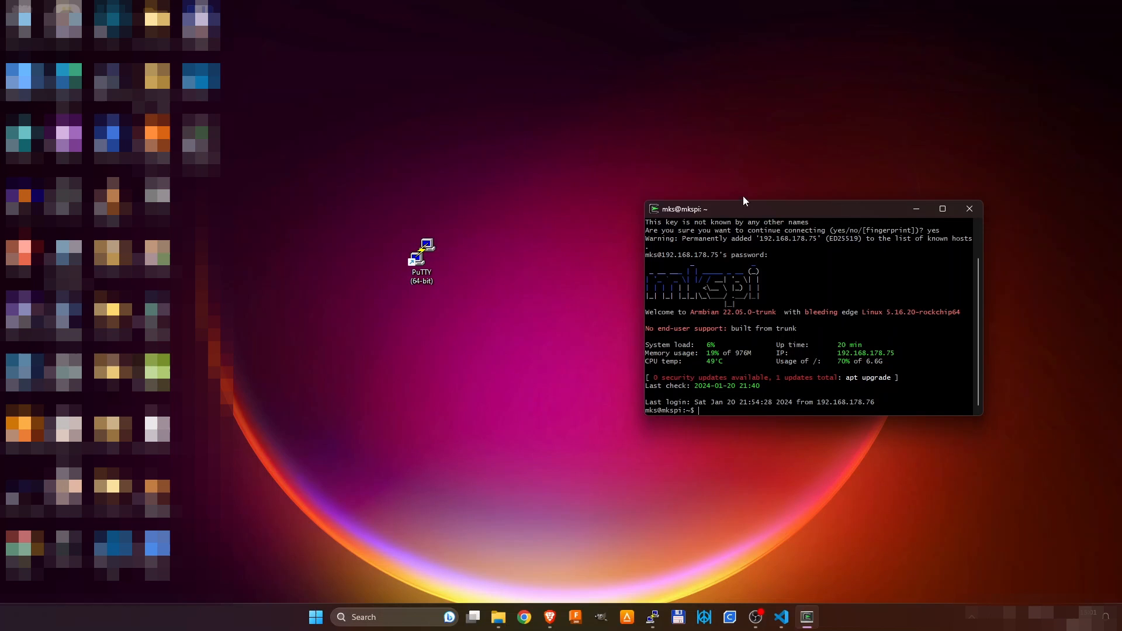
{"action": "mouse_move", "coordinate": [917, 332]}
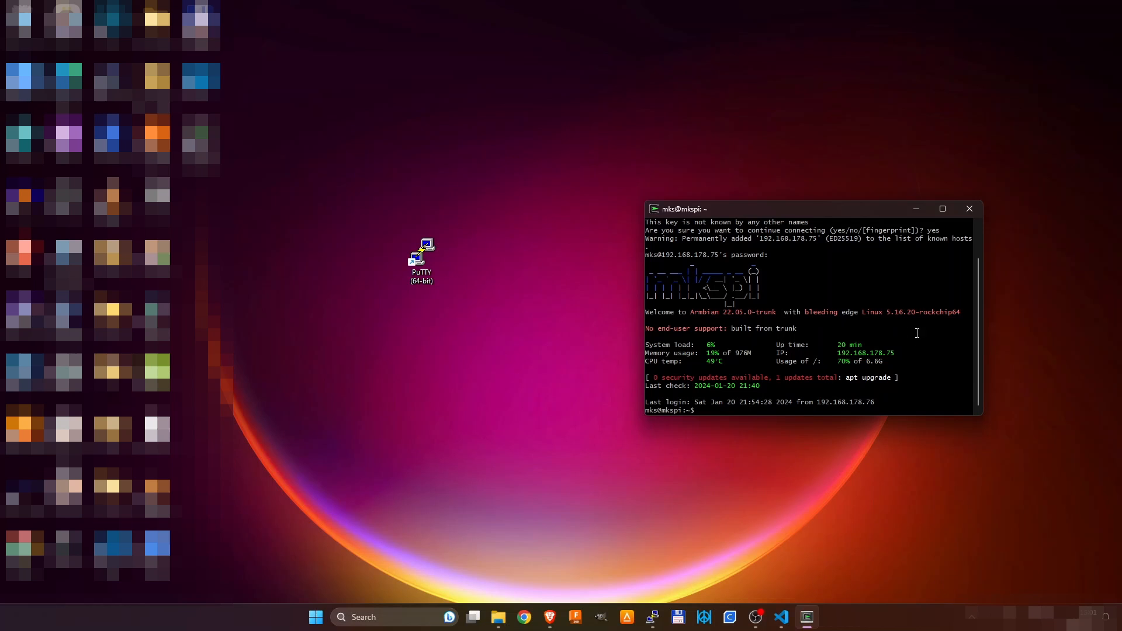
{"action": "mouse_move", "coordinate": [929, 326]}
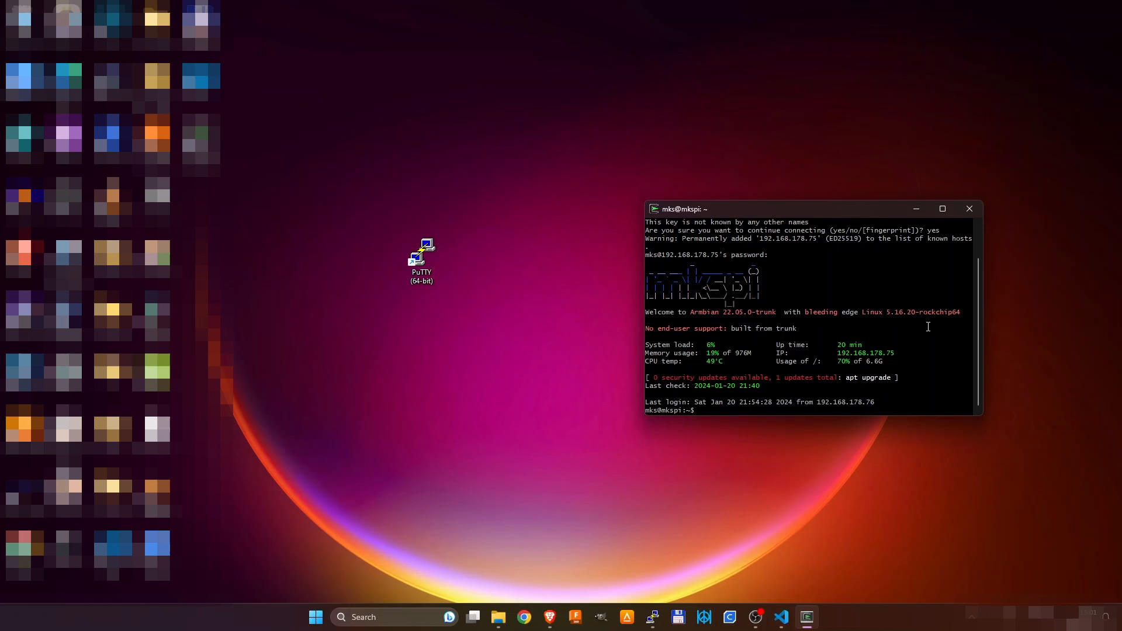
{"action": "mouse_move", "coordinate": [910, 329]}
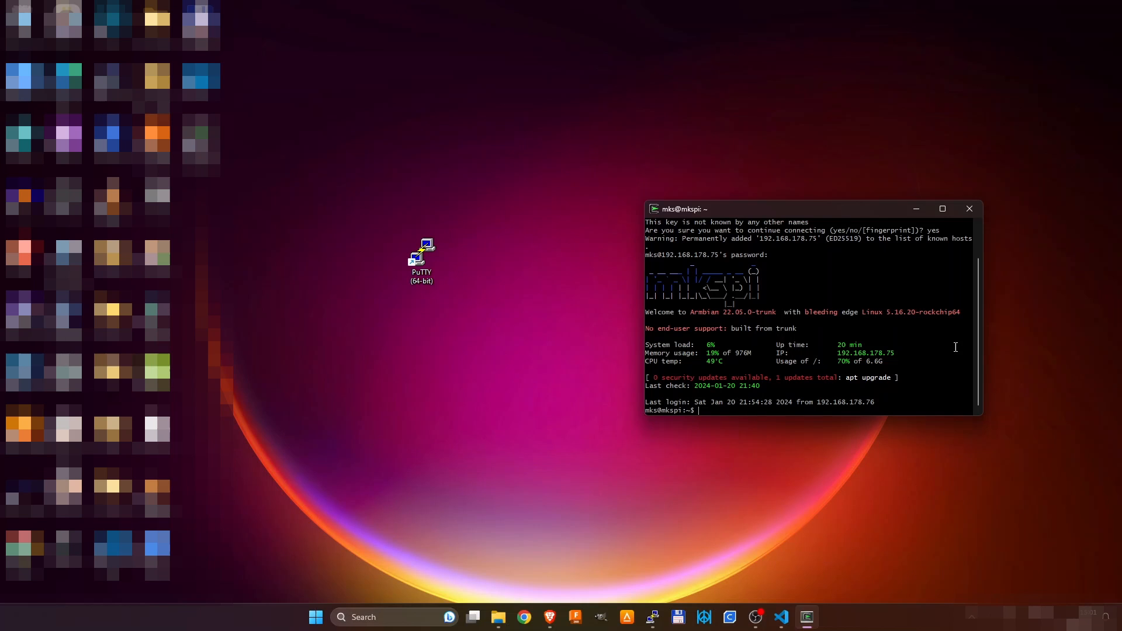
{"action": "mouse_move", "coordinate": [952, 336]}
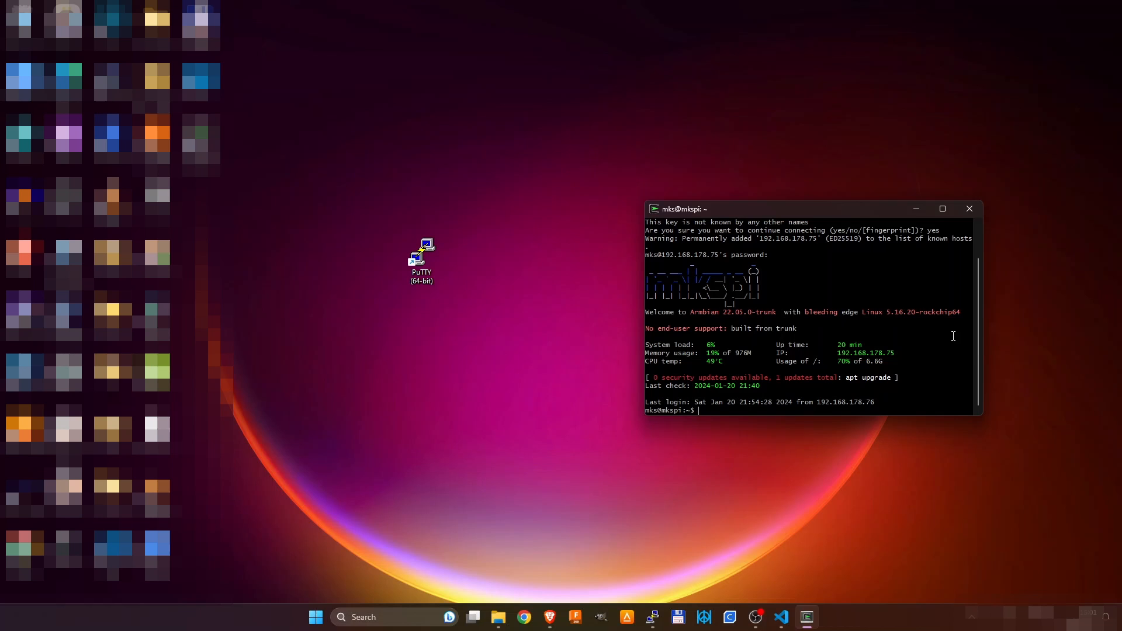